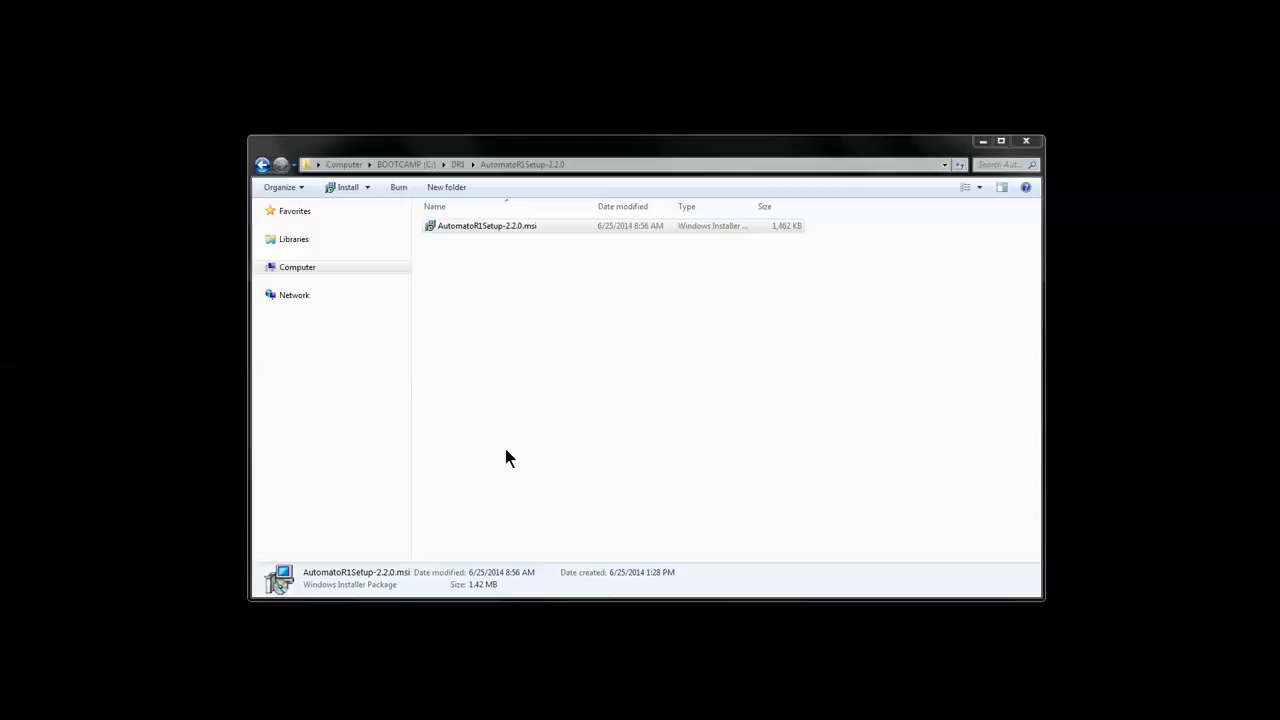
Run AutomatoR1Setup-2.2.0.msi through its wizard until installation completes and closes.
{"action": "left_click", "coordinate": [486, 224]}
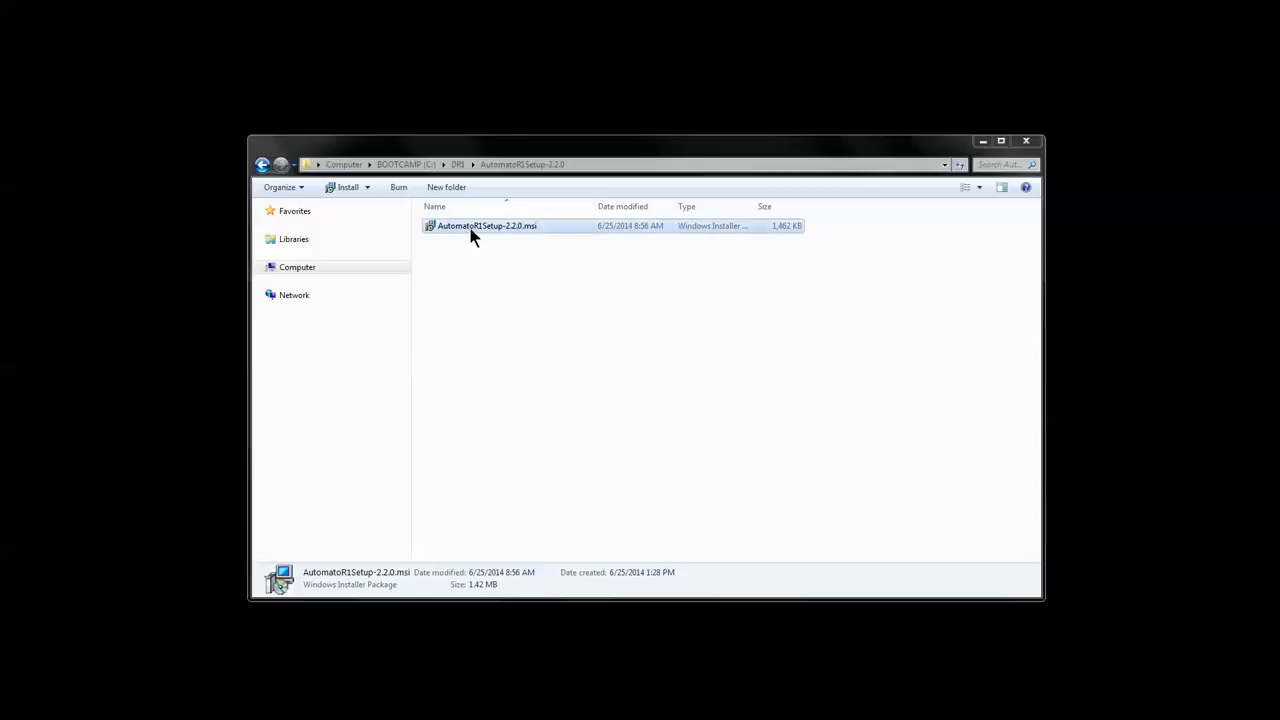
{"action": "double_click", "coordinate": [488, 224]}
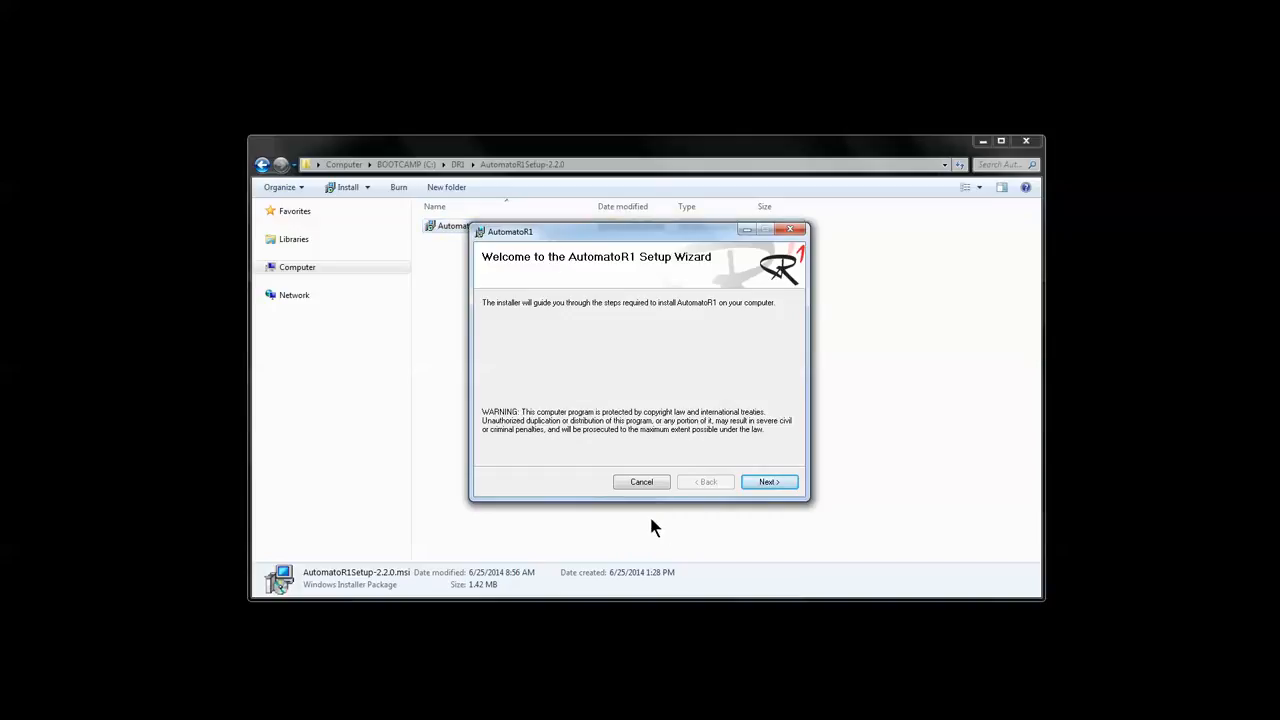
{"action": "left_click", "coordinate": [768, 480]}
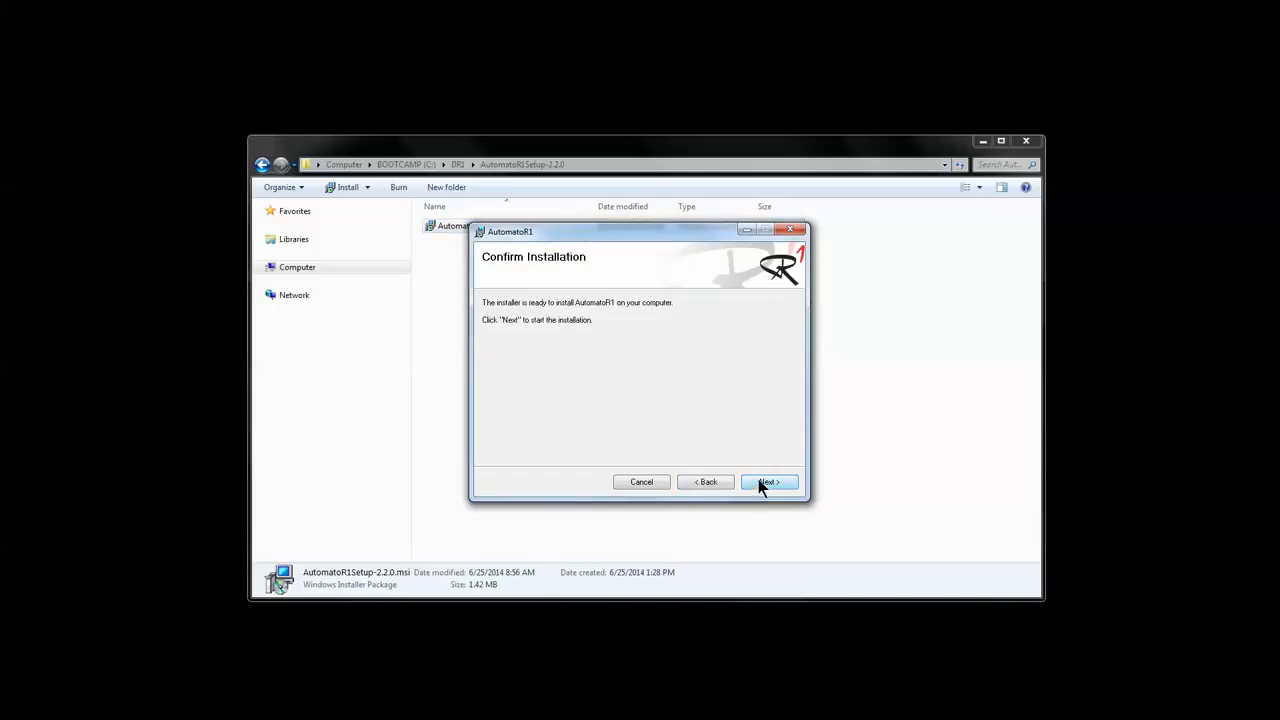
{"action": "left_click", "coordinate": [768, 482]}
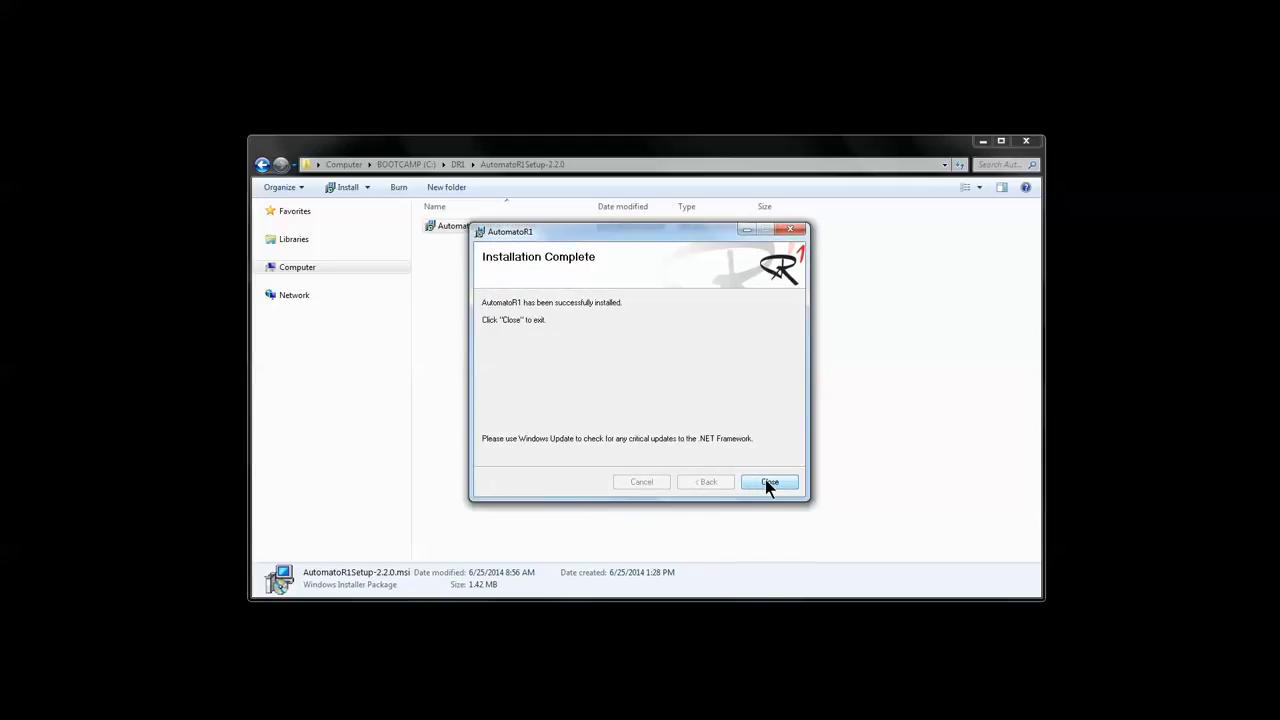
{"action": "left_click", "coordinate": [768, 482]}
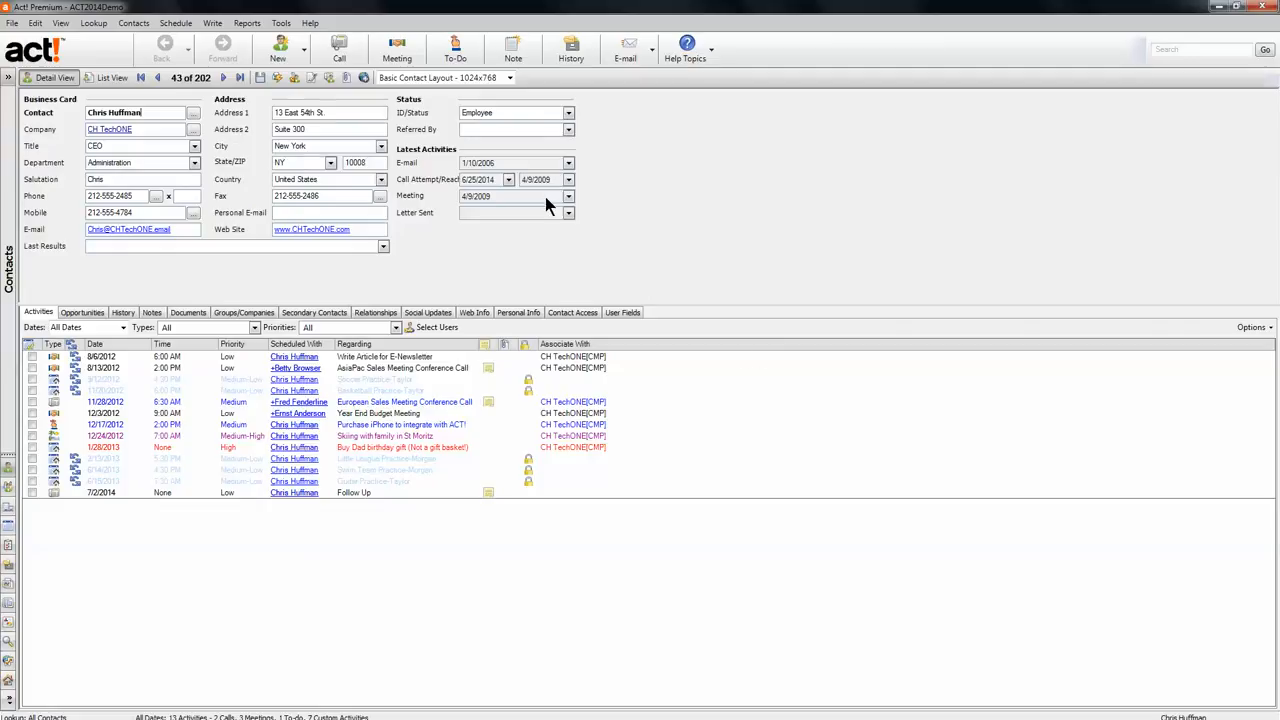
{"action": "mouse_move", "coordinate": [224, 80]}
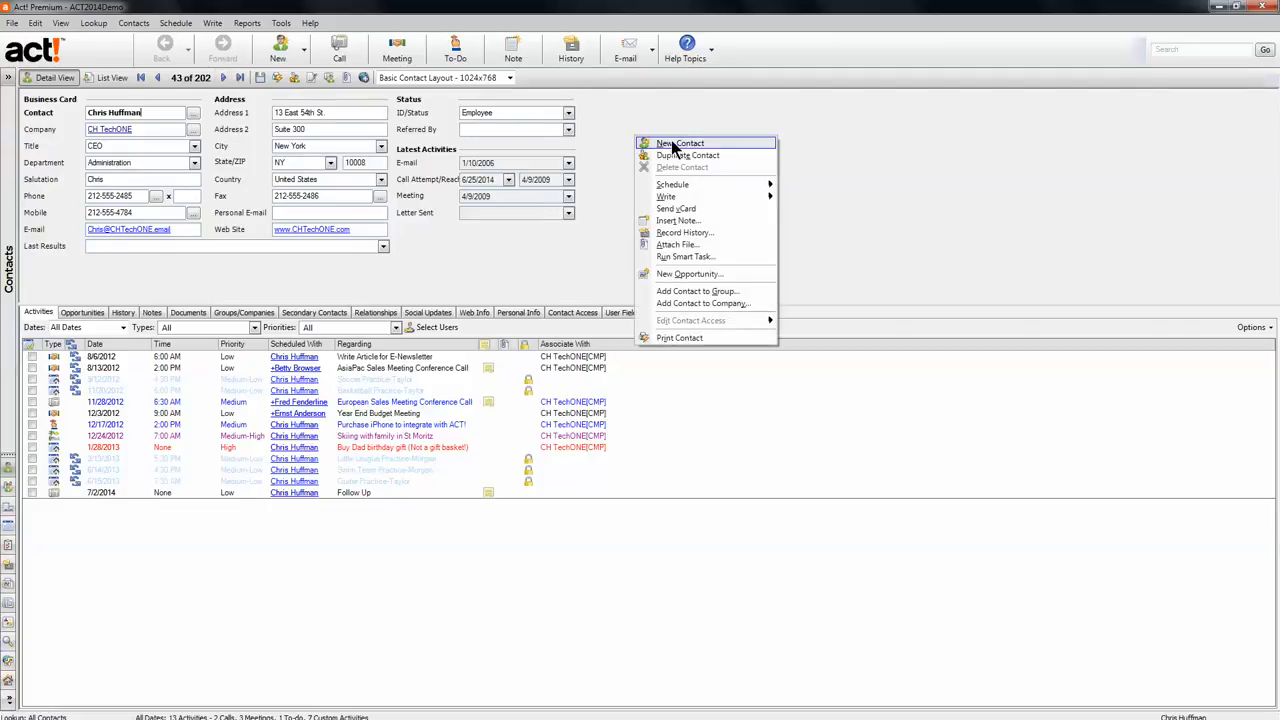
{"action": "left_click", "coordinate": [680, 144]}
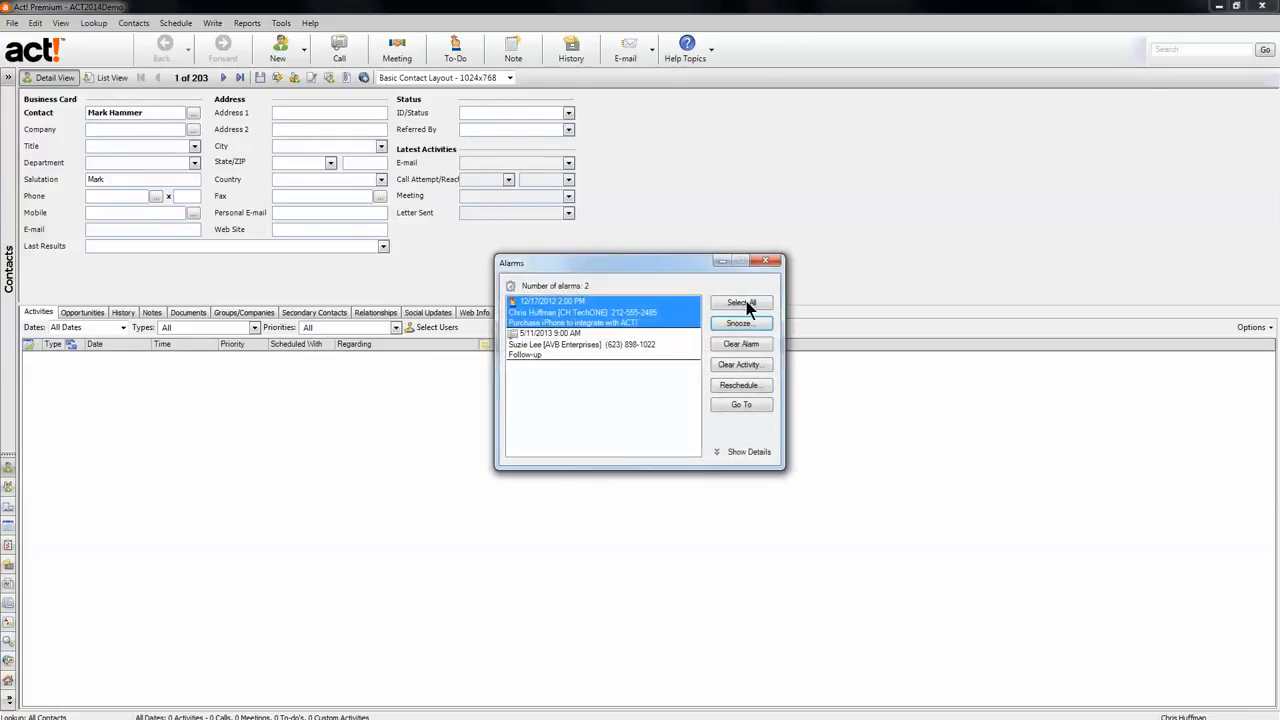
{"action": "left_click", "coordinate": [740, 322]}
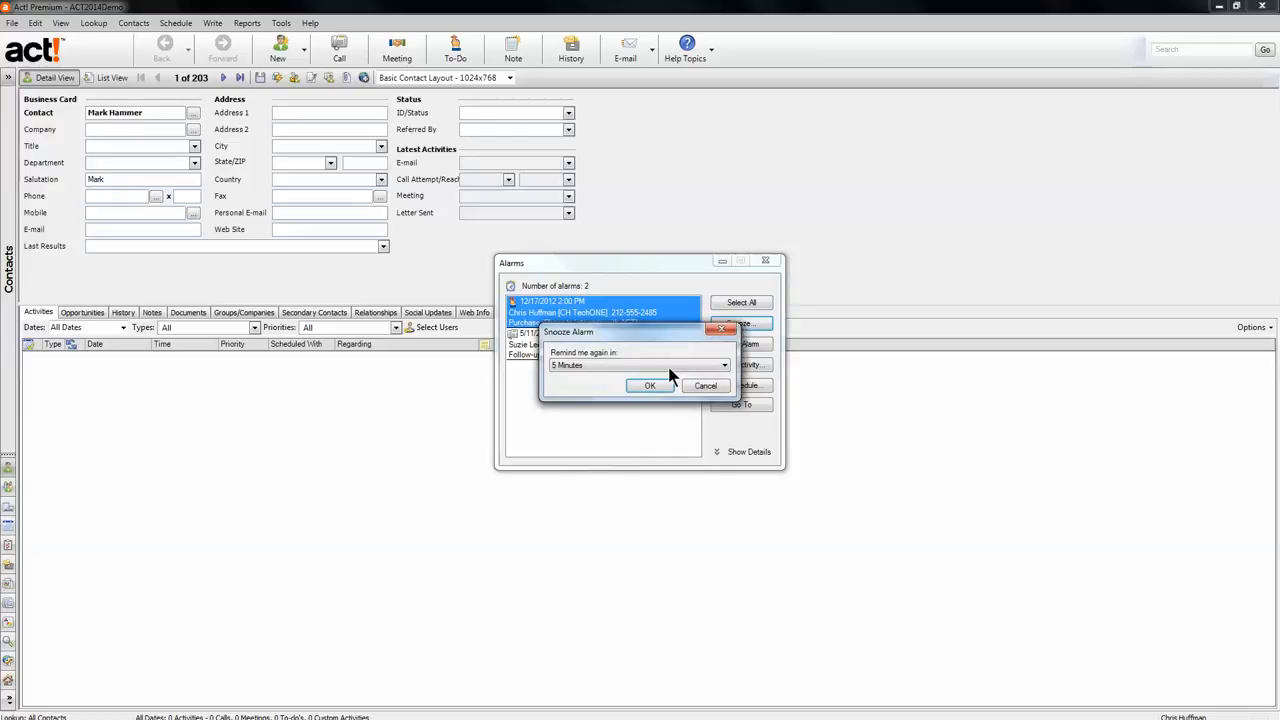
{"action": "left_click", "coordinate": [648, 386]}
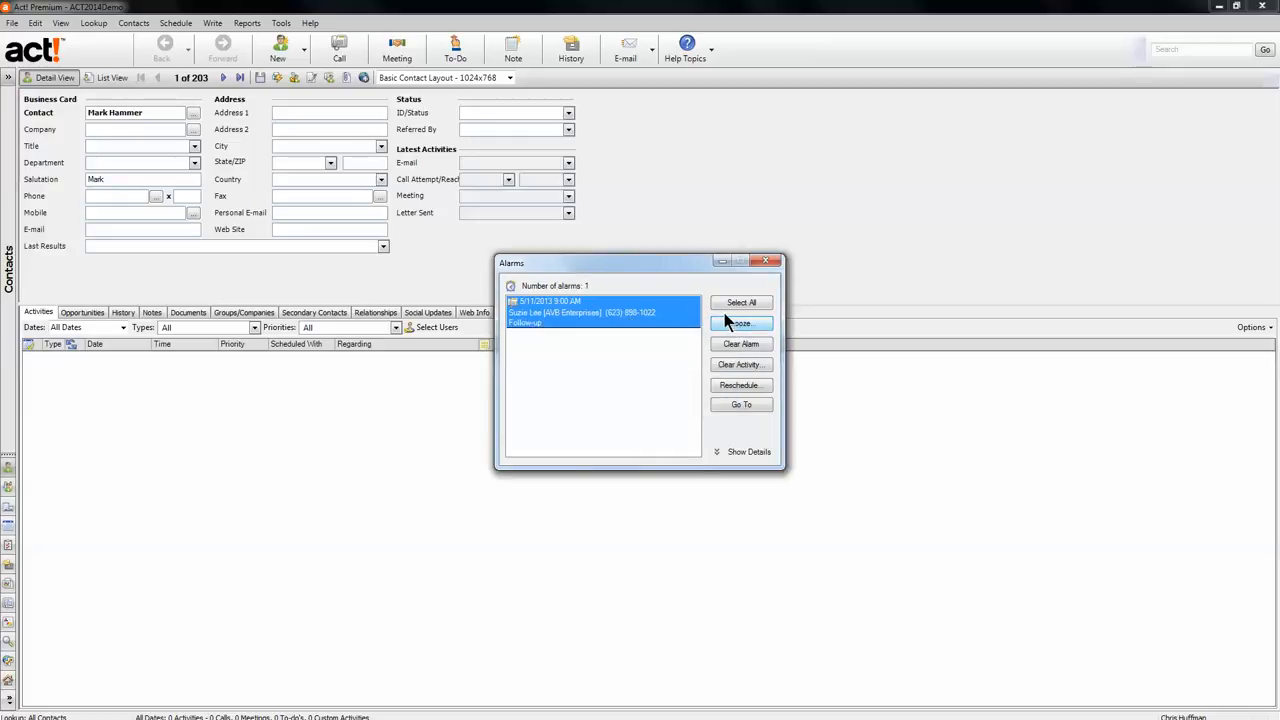
{"action": "left_click", "coordinate": [740, 324]}
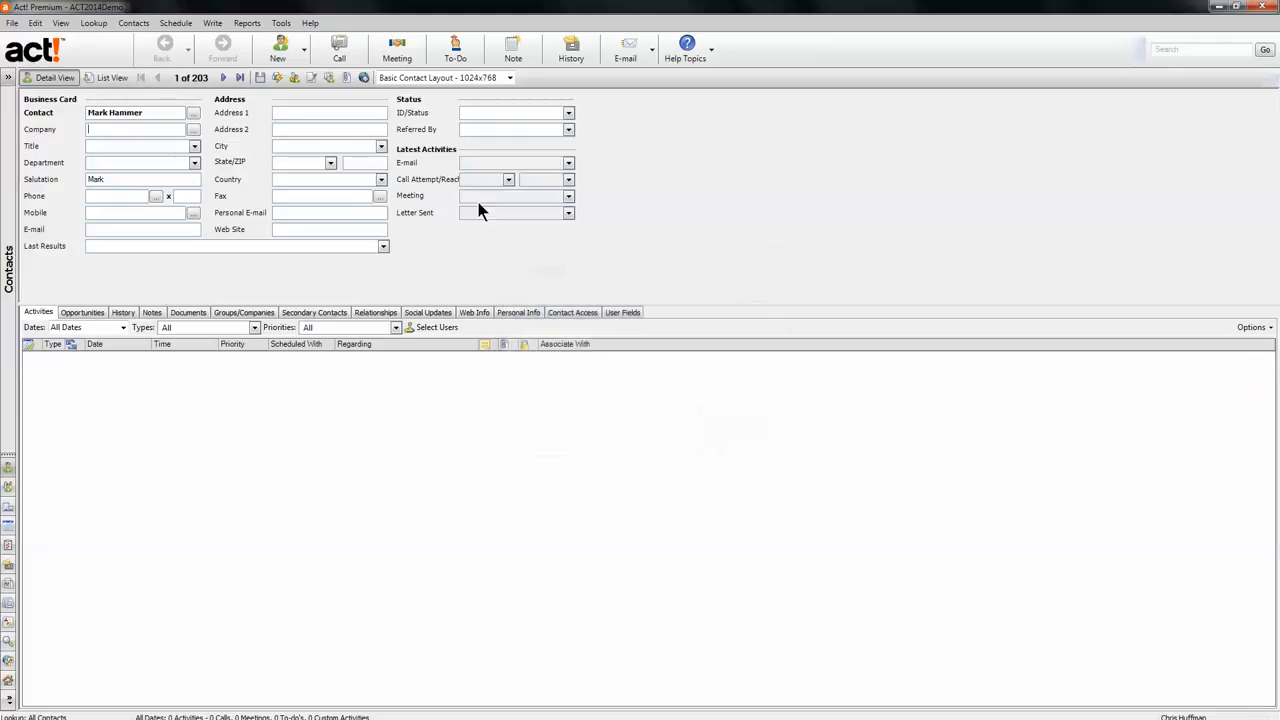
{"action": "left_click", "coordinate": [280, 24]}
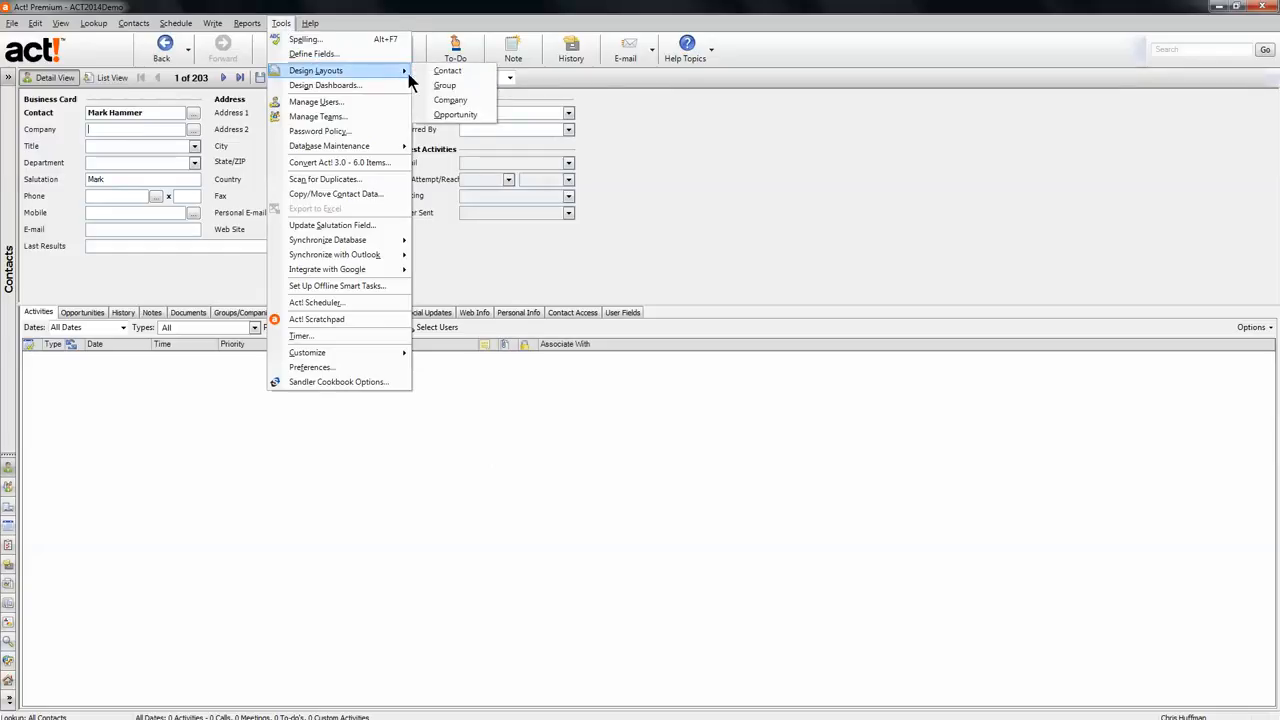
Customize the Basic Contact Layout toolbox to expose the AutomatoR1 QuickActions control and place it on the layout.
{"action": "left_click", "coordinate": [448, 70]}
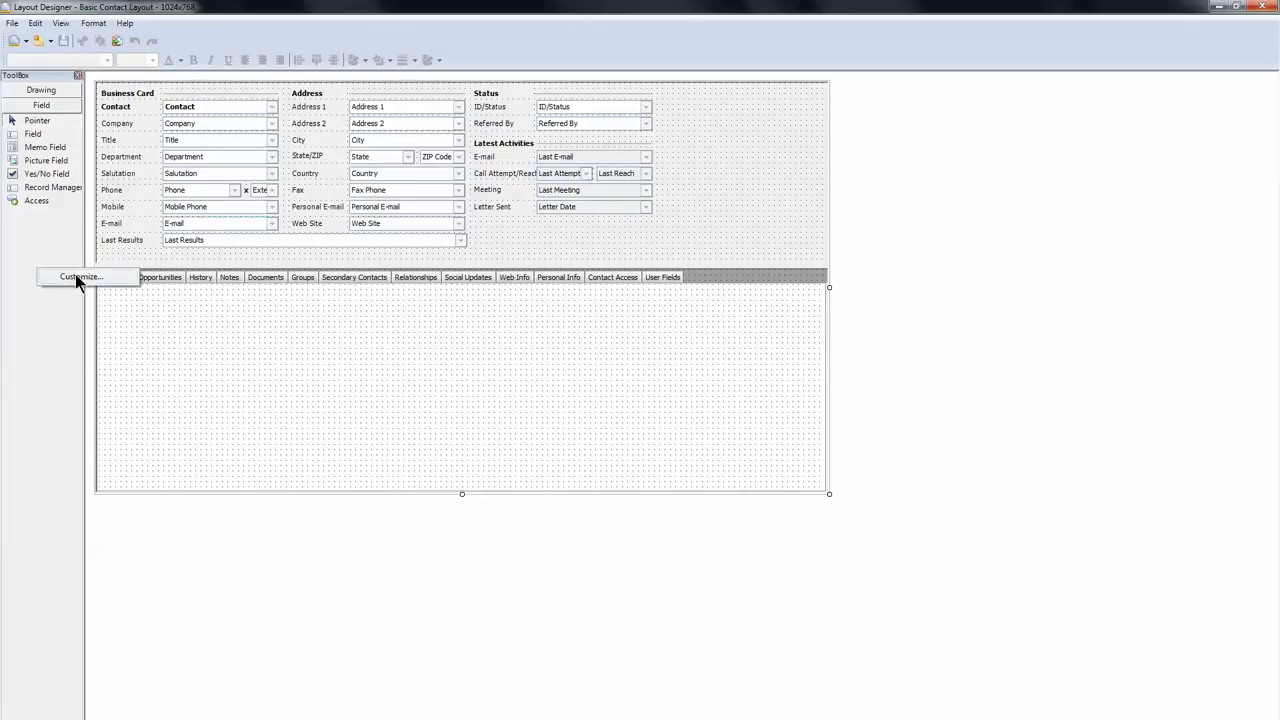
{"action": "left_click", "coordinate": [80, 276]}
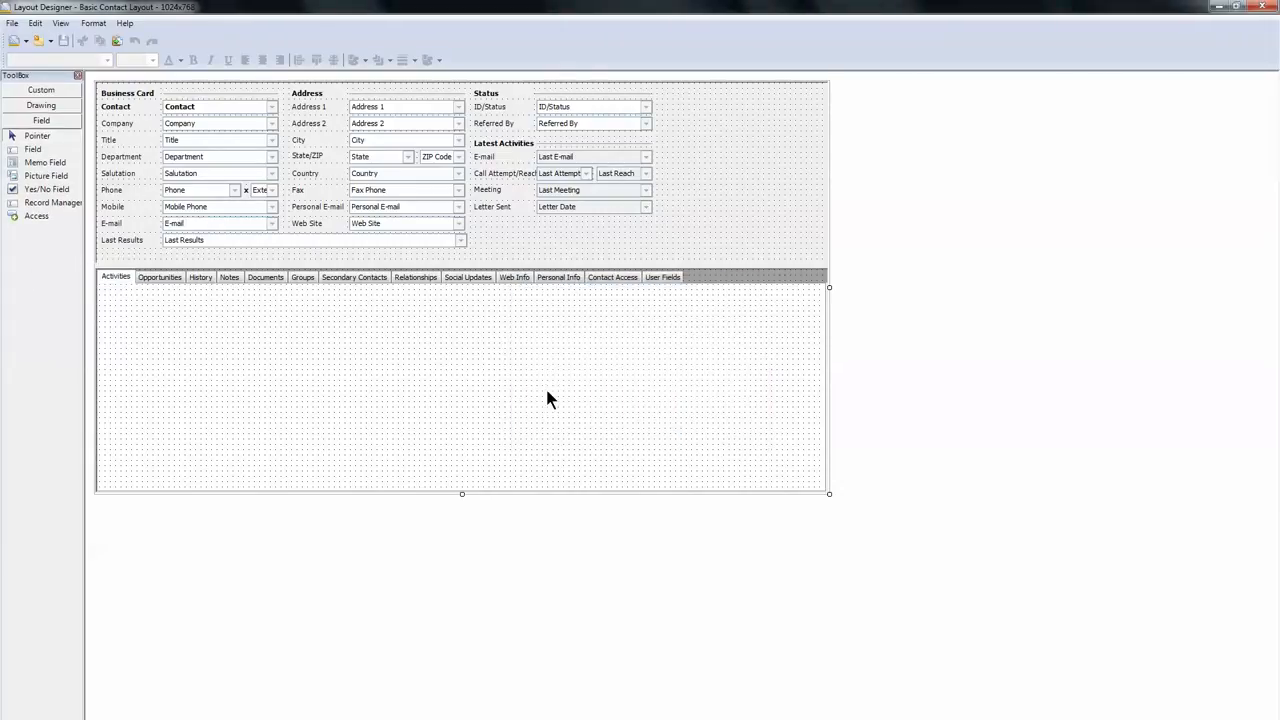
{"action": "left_click", "coordinate": [40, 90]}
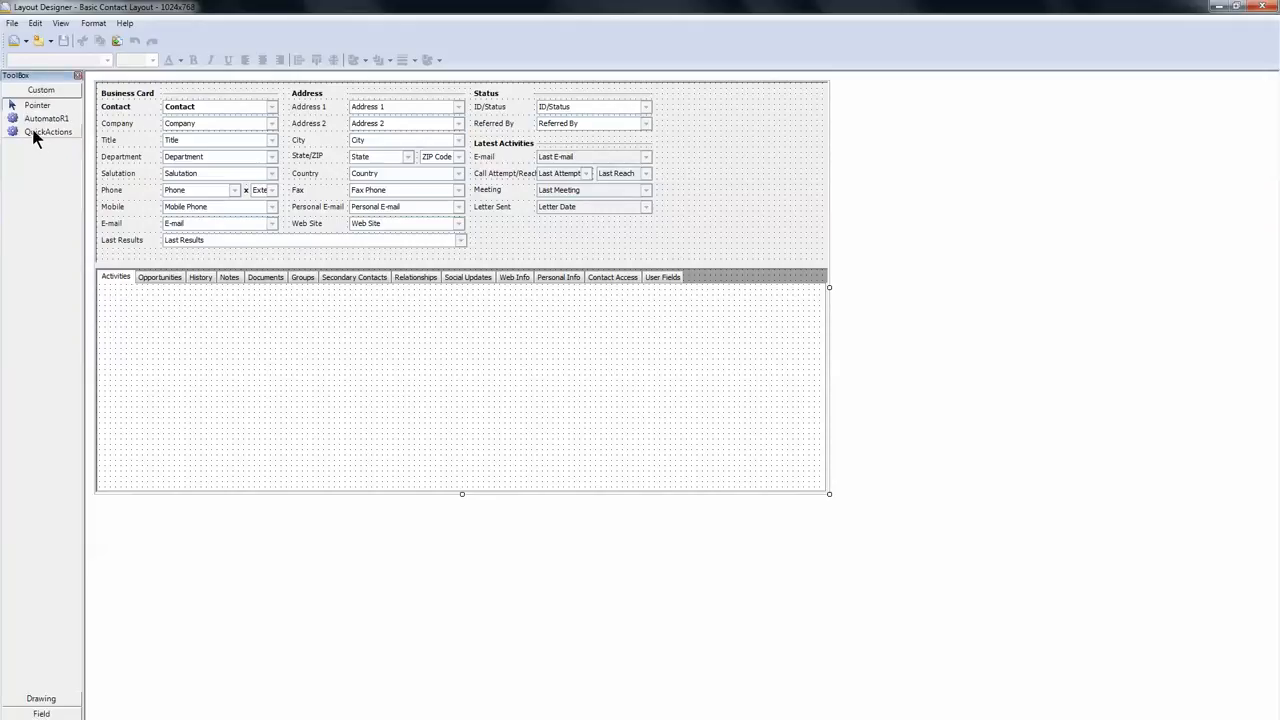
{"action": "mouse_move", "coordinate": [68, 188]}
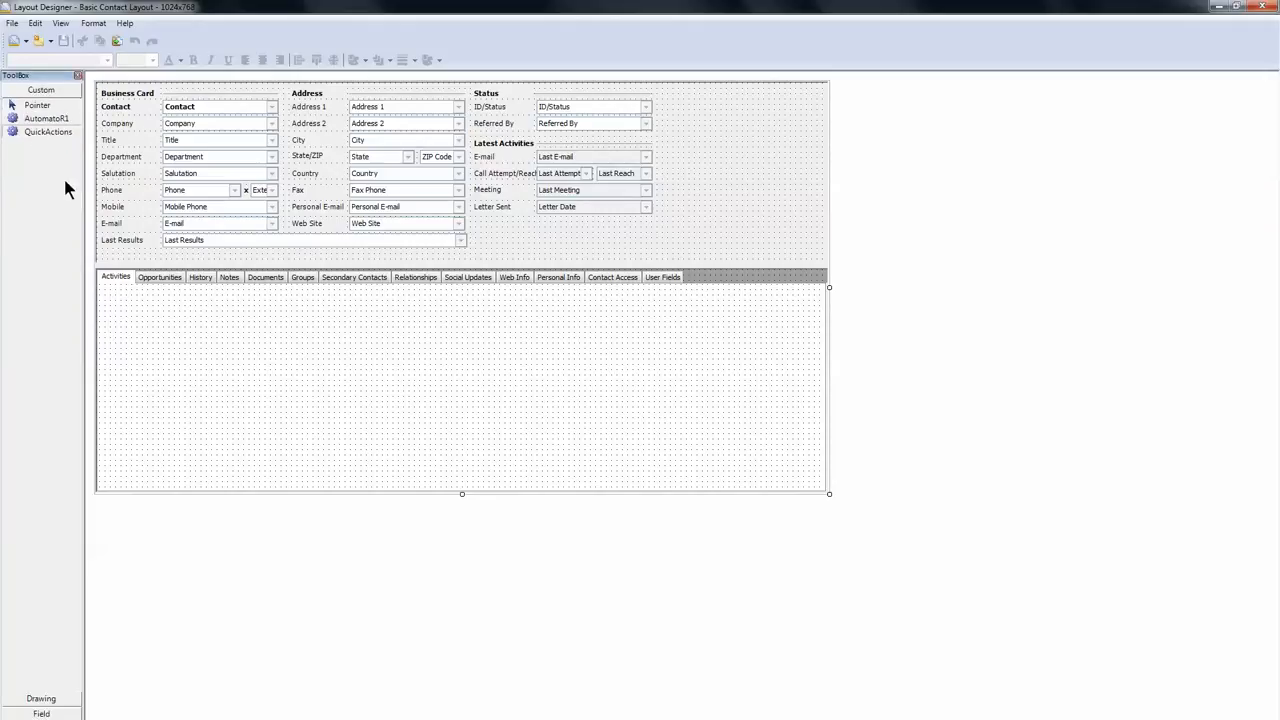
{"action": "mouse_move", "coordinate": [680, 124]}
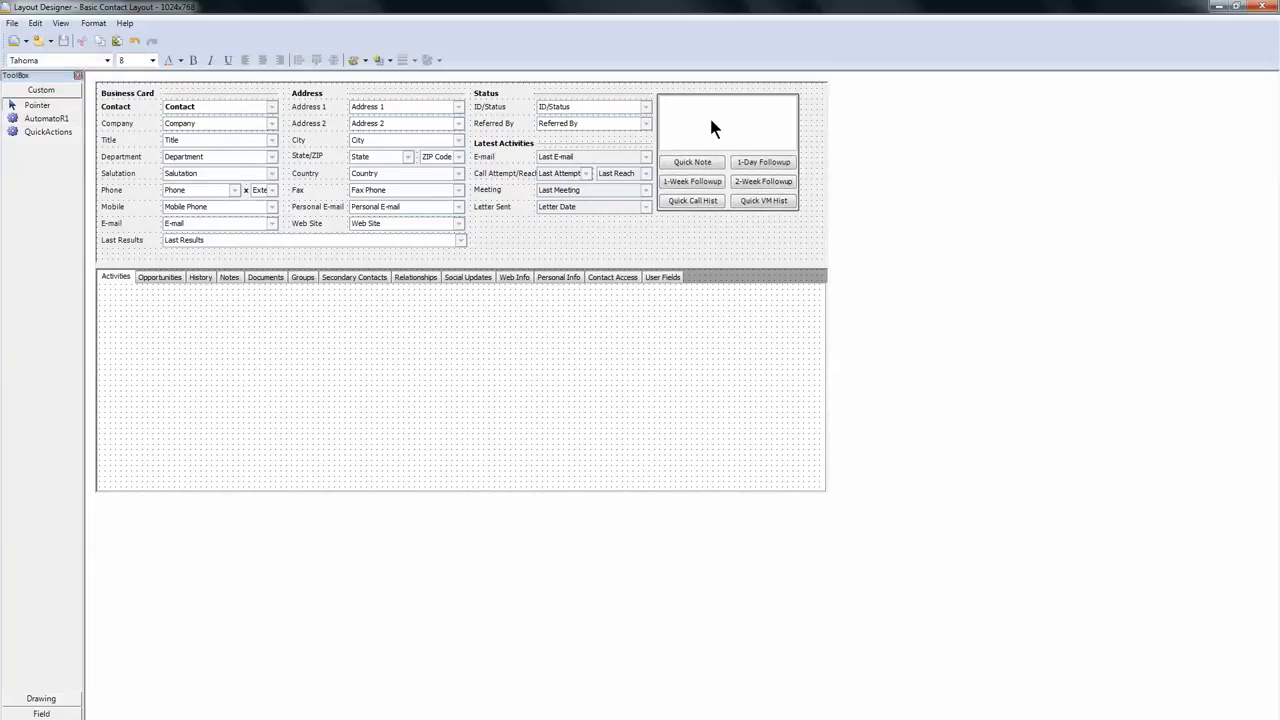
{"action": "left_click", "coordinate": [728, 120]}
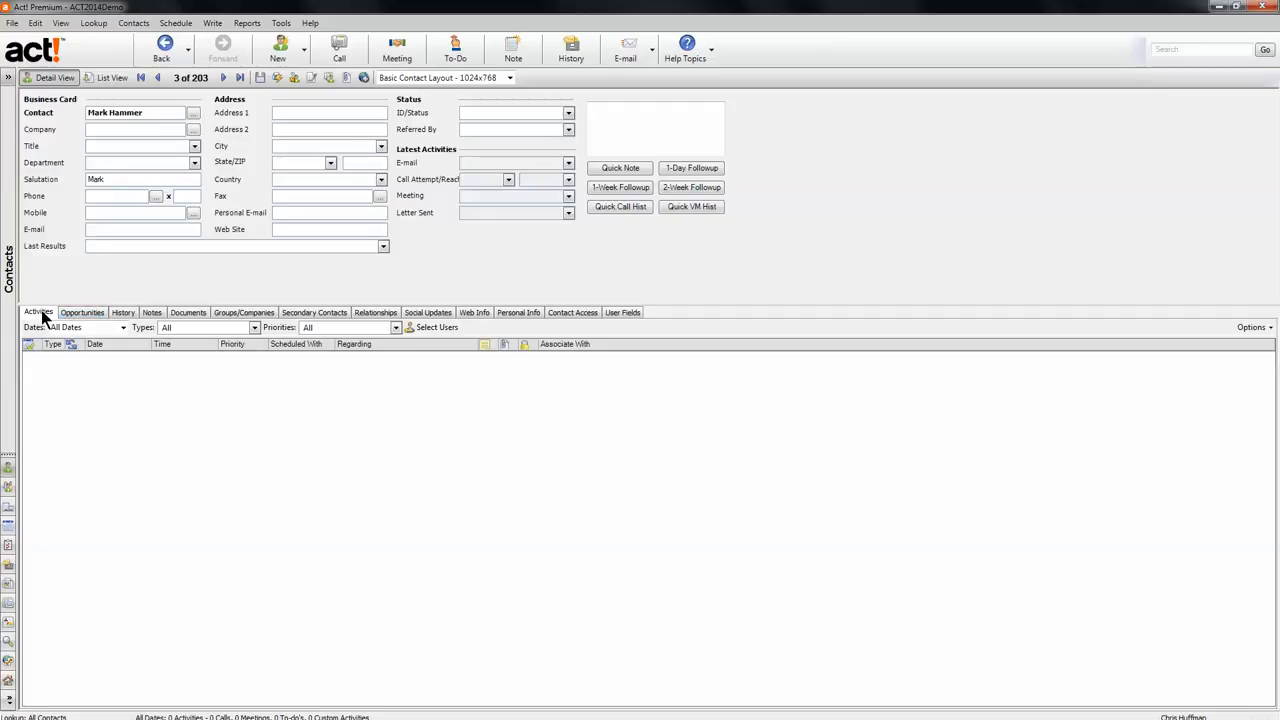
{"action": "mouse_move", "coordinate": [510, 260]}
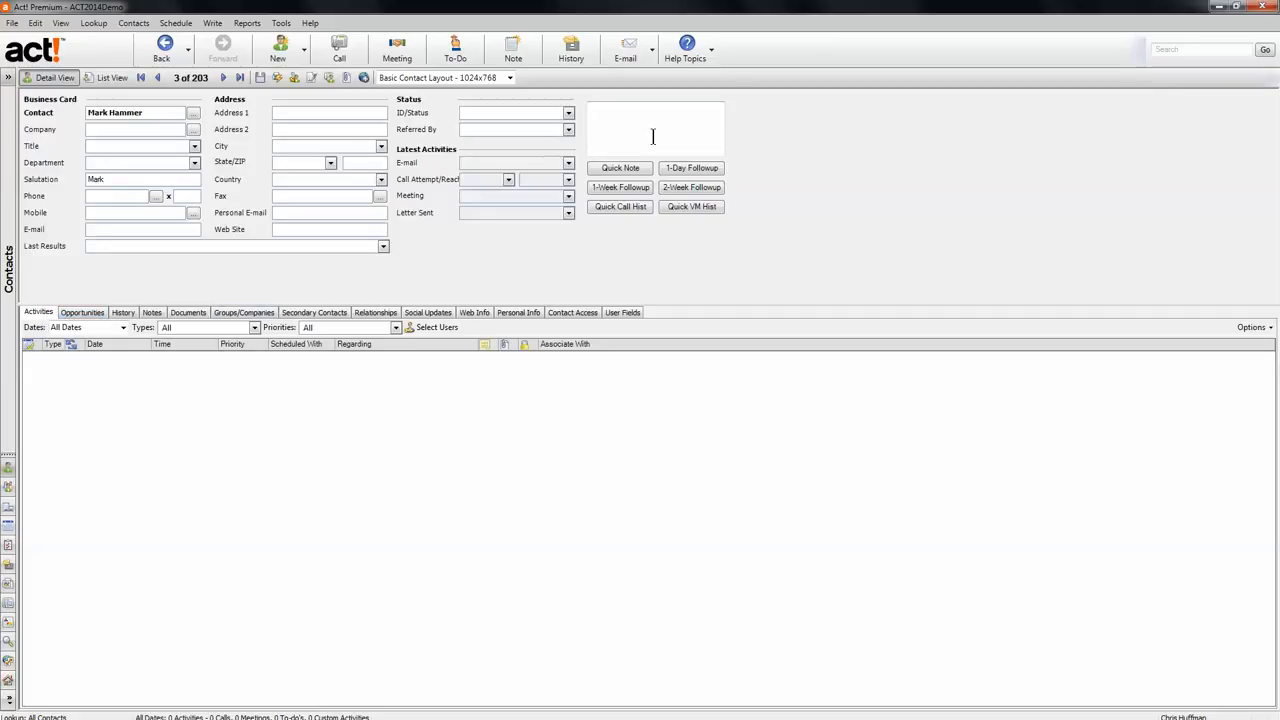
Note 'follow next week' in the Quick Actions box and schedule a 1-Week Followup for 7/2/2014.
{"action": "type", "text": "follow nexty"}
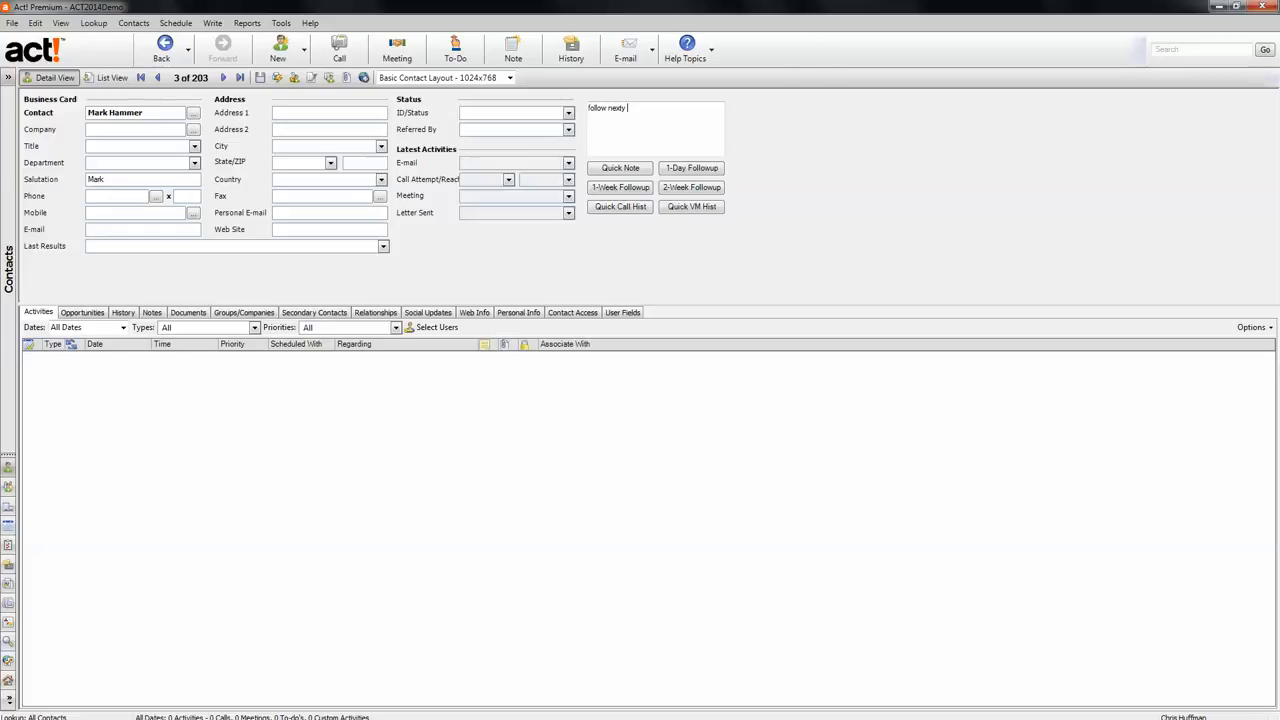
{"action": "type", "text": "we"}
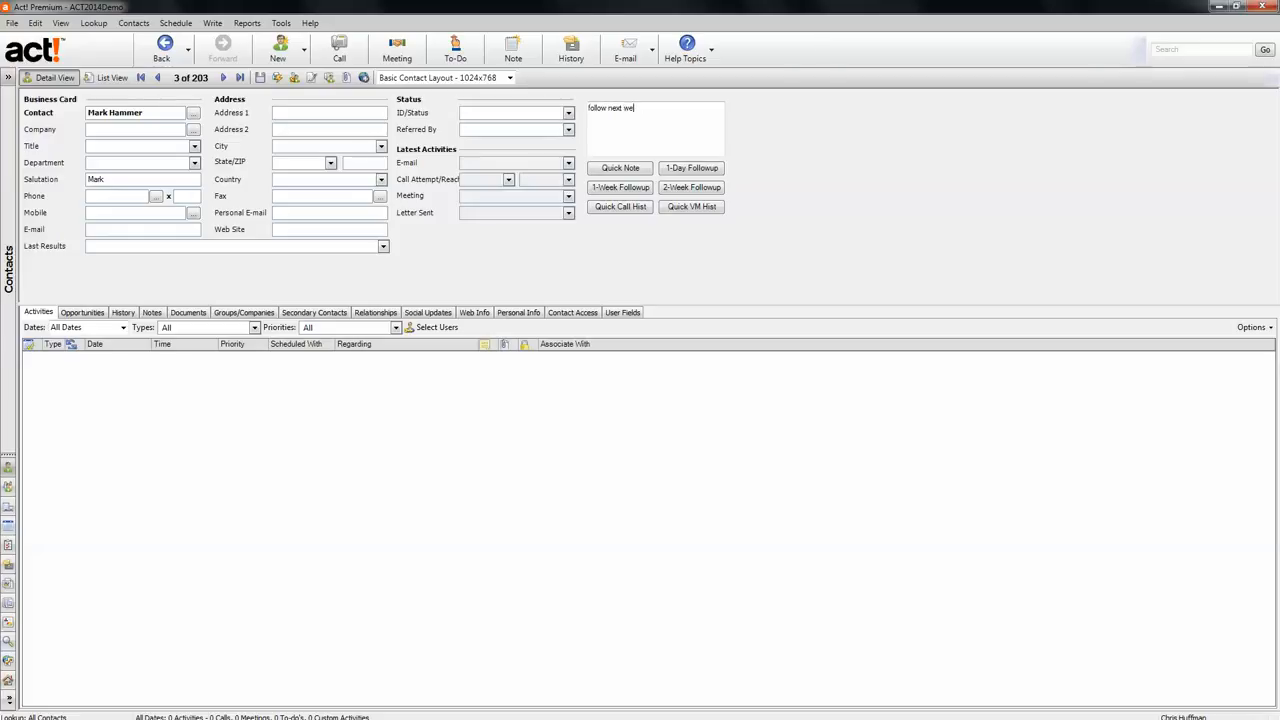
{"action": "type", "text": "ek"}
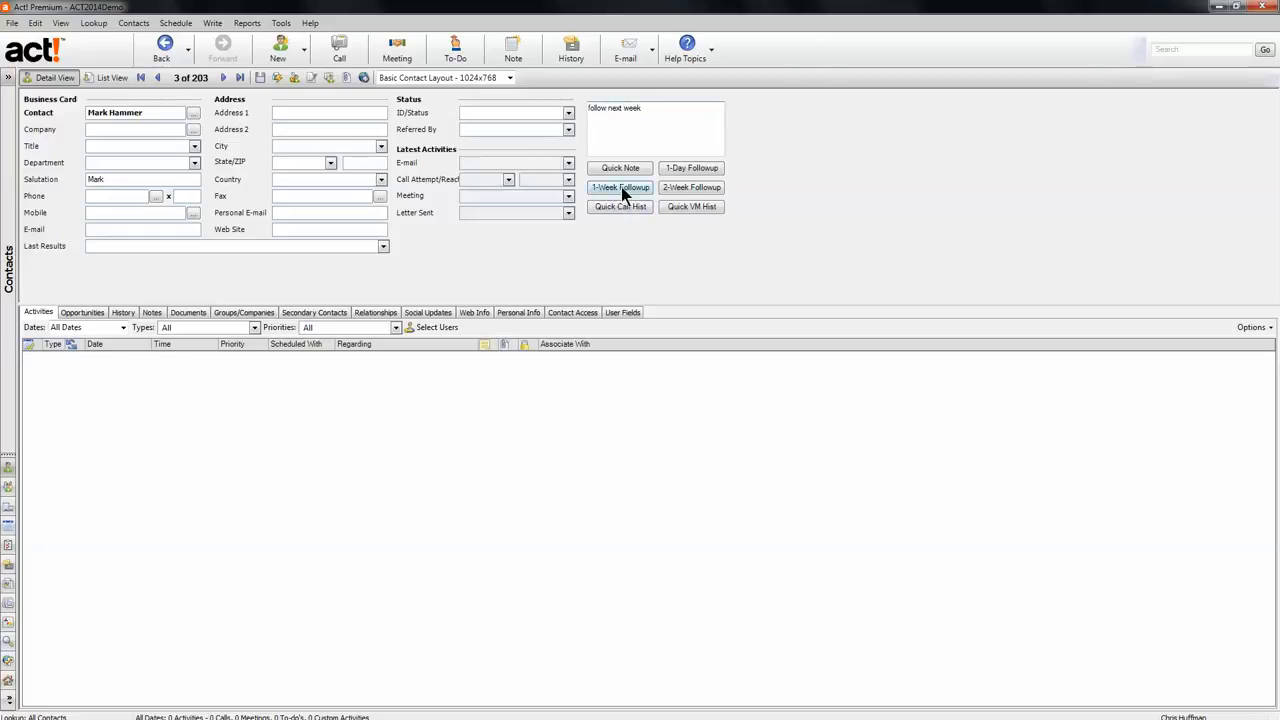
{"action": "left_click", "coordinate": [620, 188]}
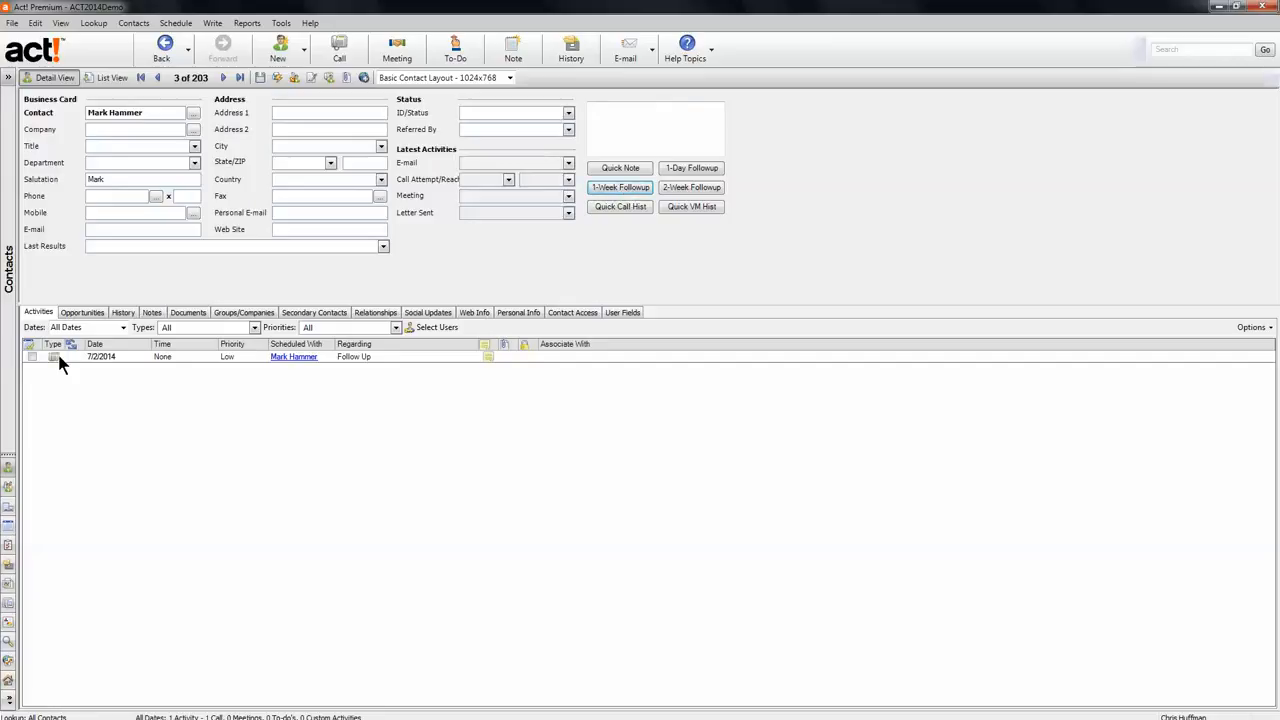
{"action": "mouse_move", "coordinate": [292, 364]}
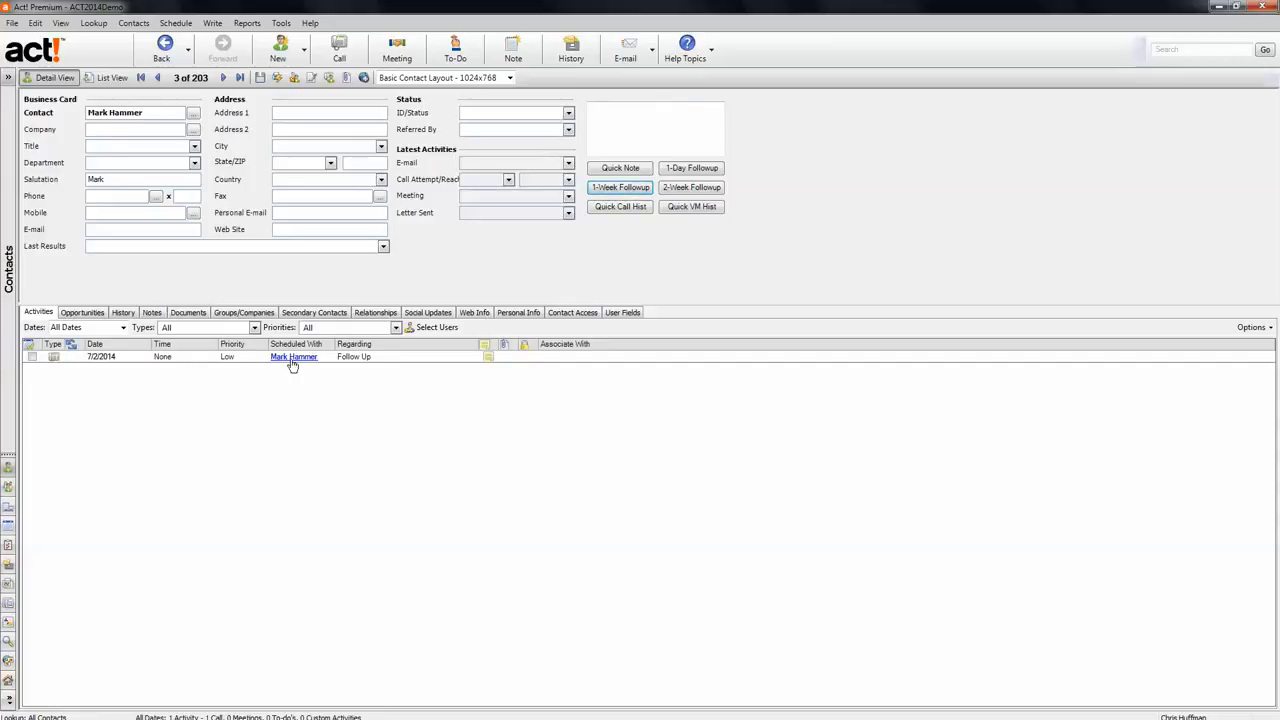
{"action": "mouse_move", "coordinate": [328, 320]}
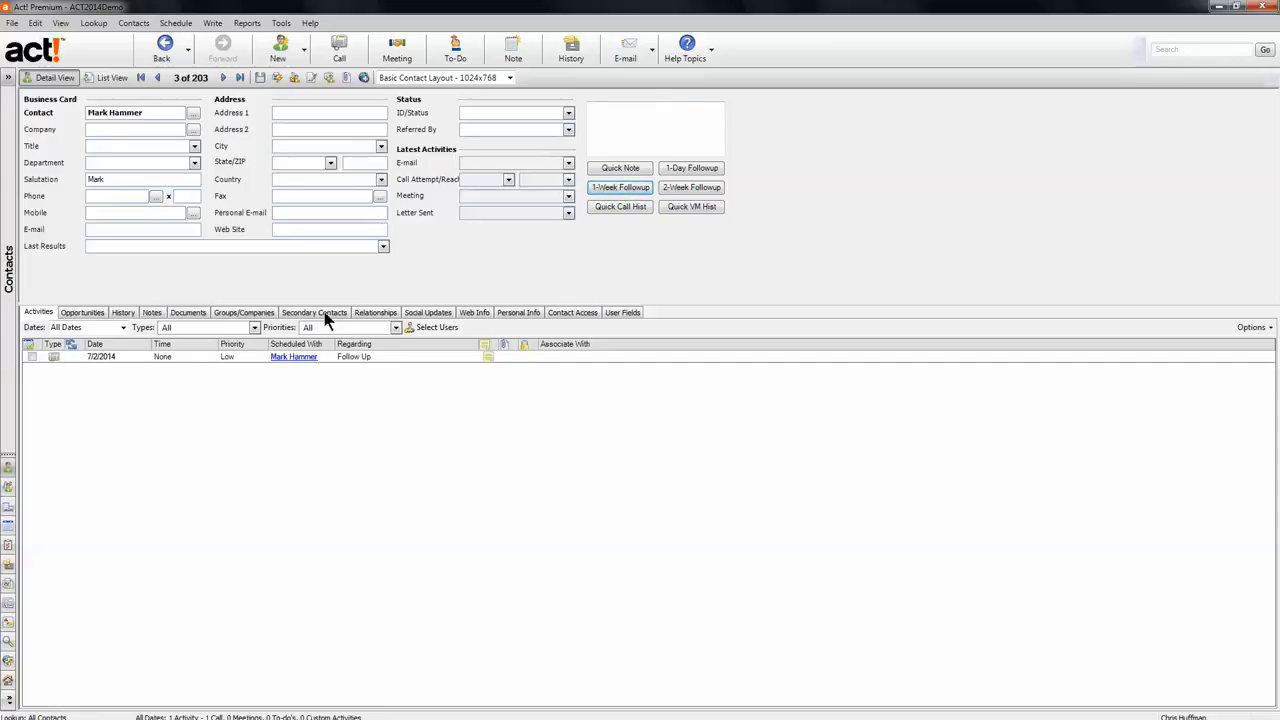
Schedule a call for 7/2/2014 regarding Cold Call with this contact.
{"action": "left_click", "coordinate": [340, 48]}
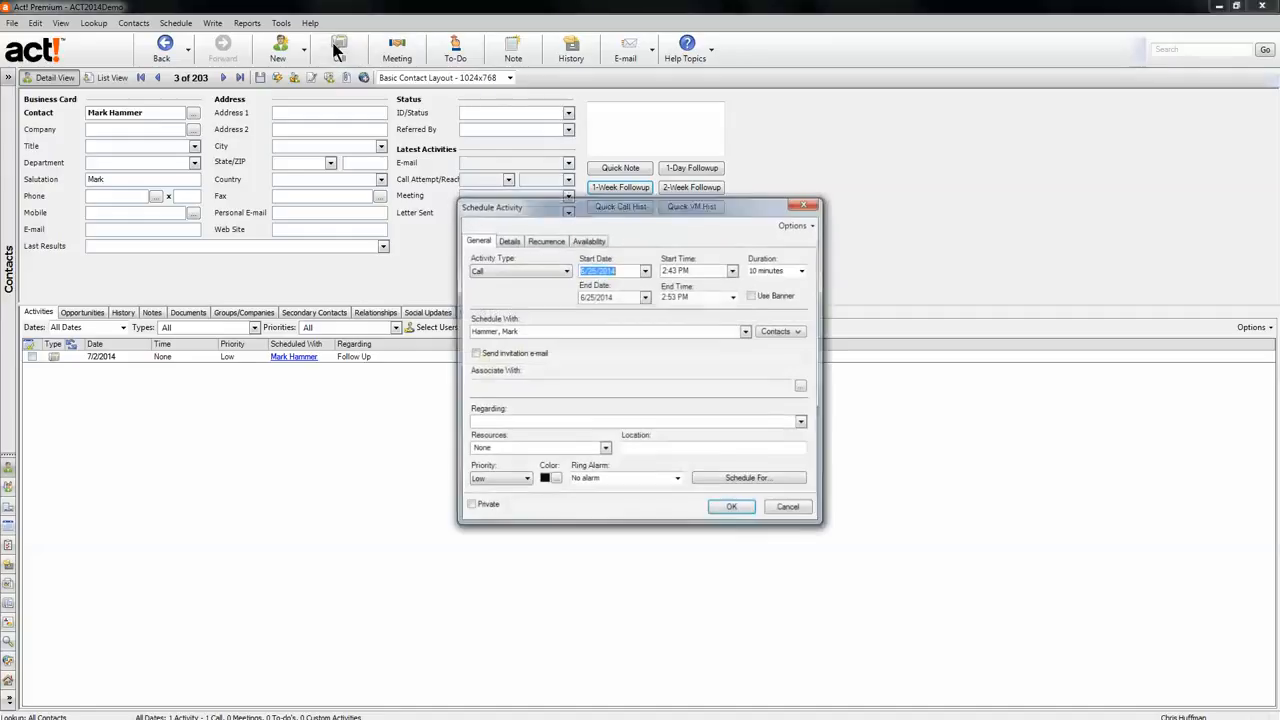
{"action": "left_click", "coordinate": [644, 272]}
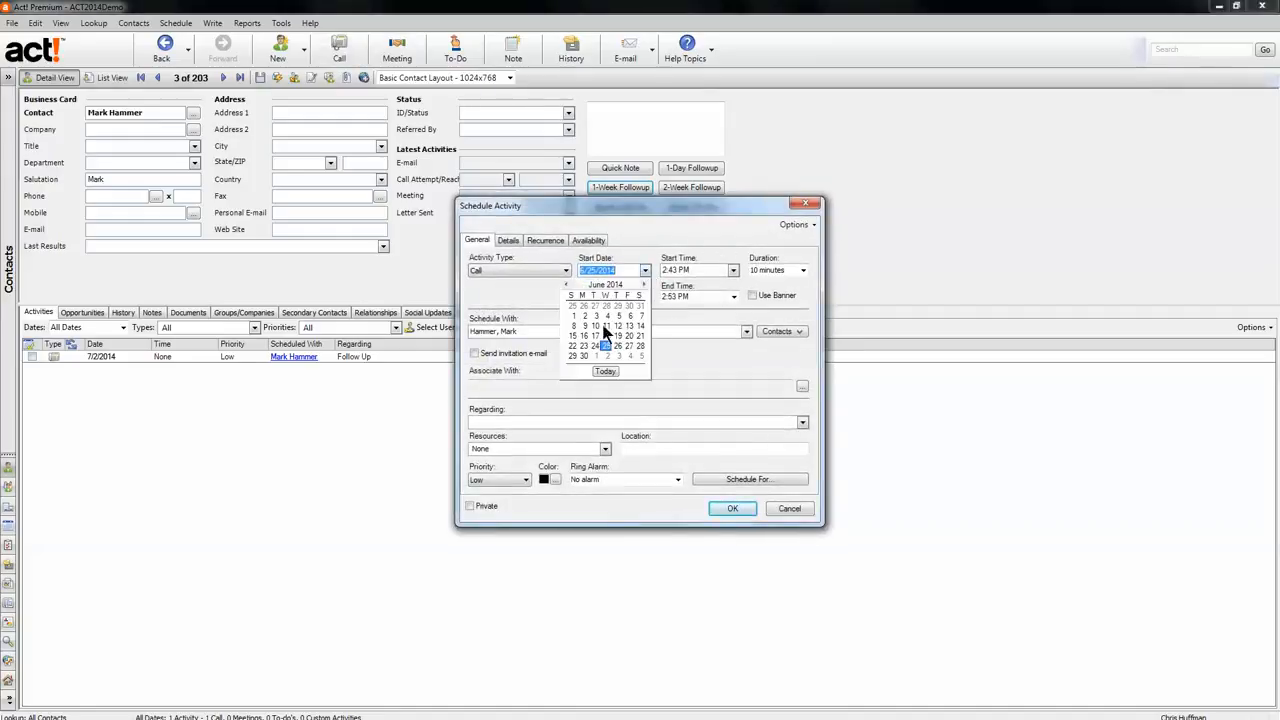
{"action": "left_click", "coordinate": [604, 370]}
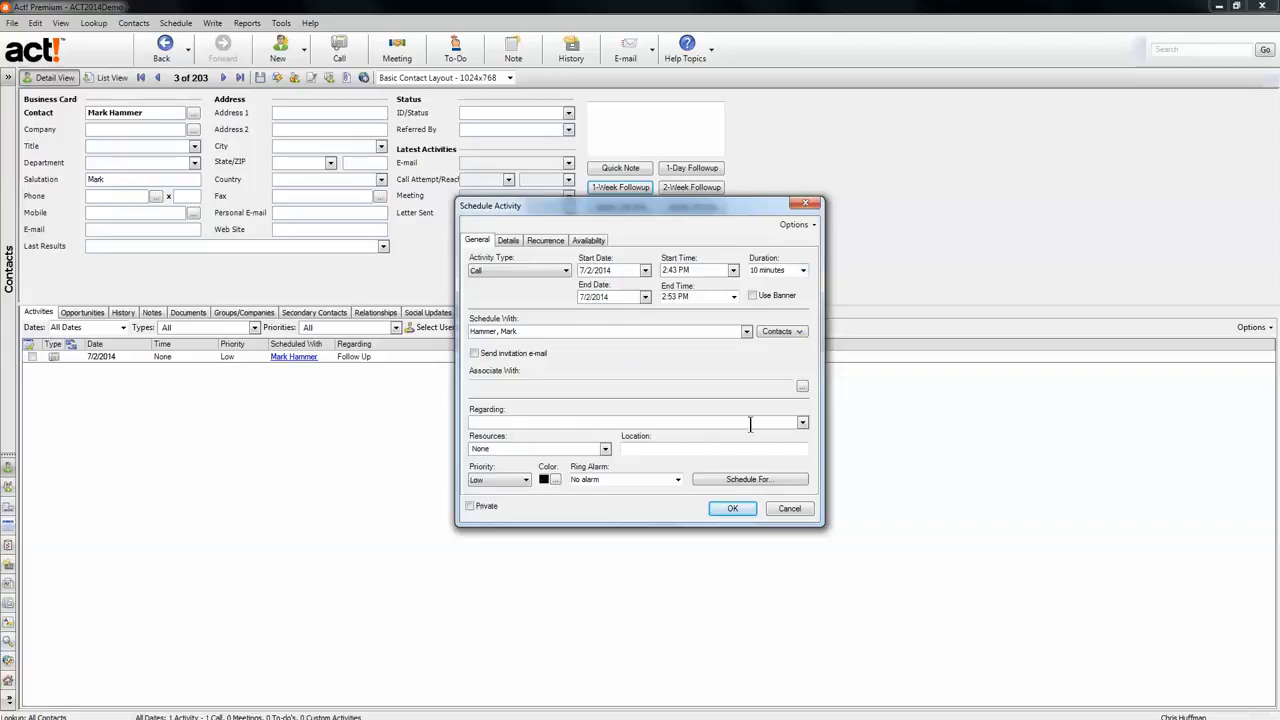
{"action": "left_click", "coordinate": [802, 422]}
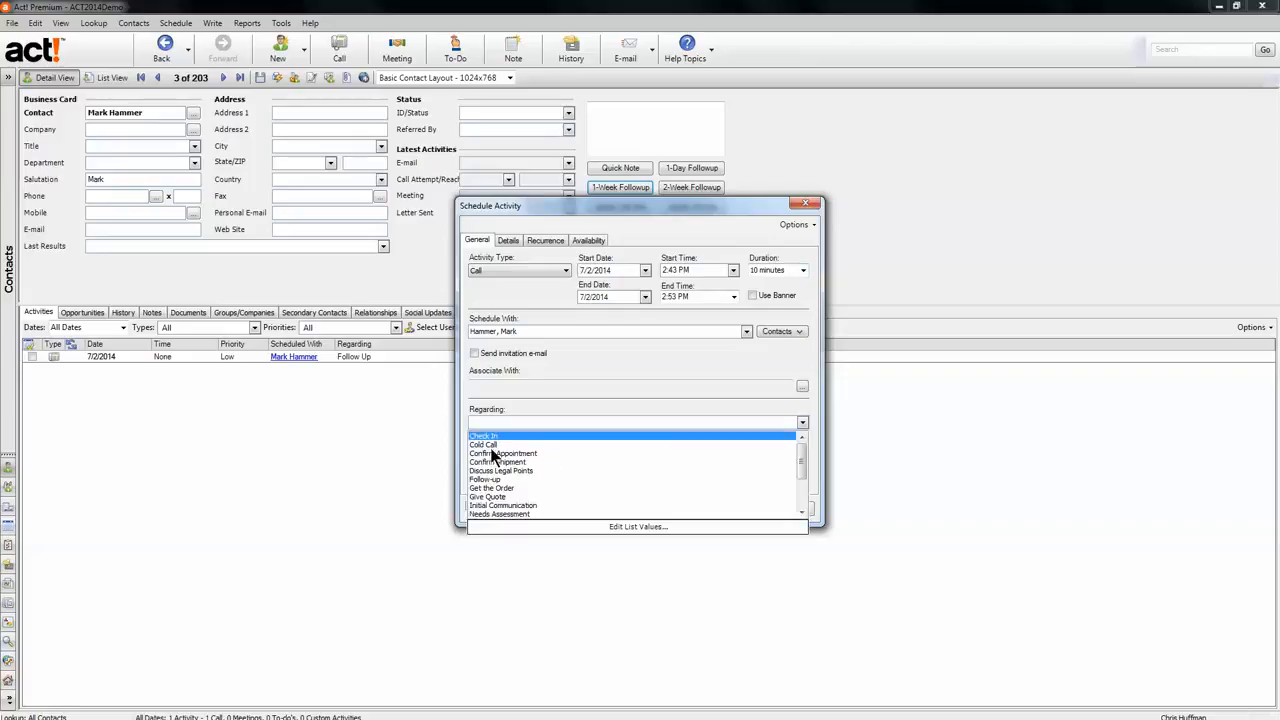
{"action": "left_click", "coordinate": [484, 444]}
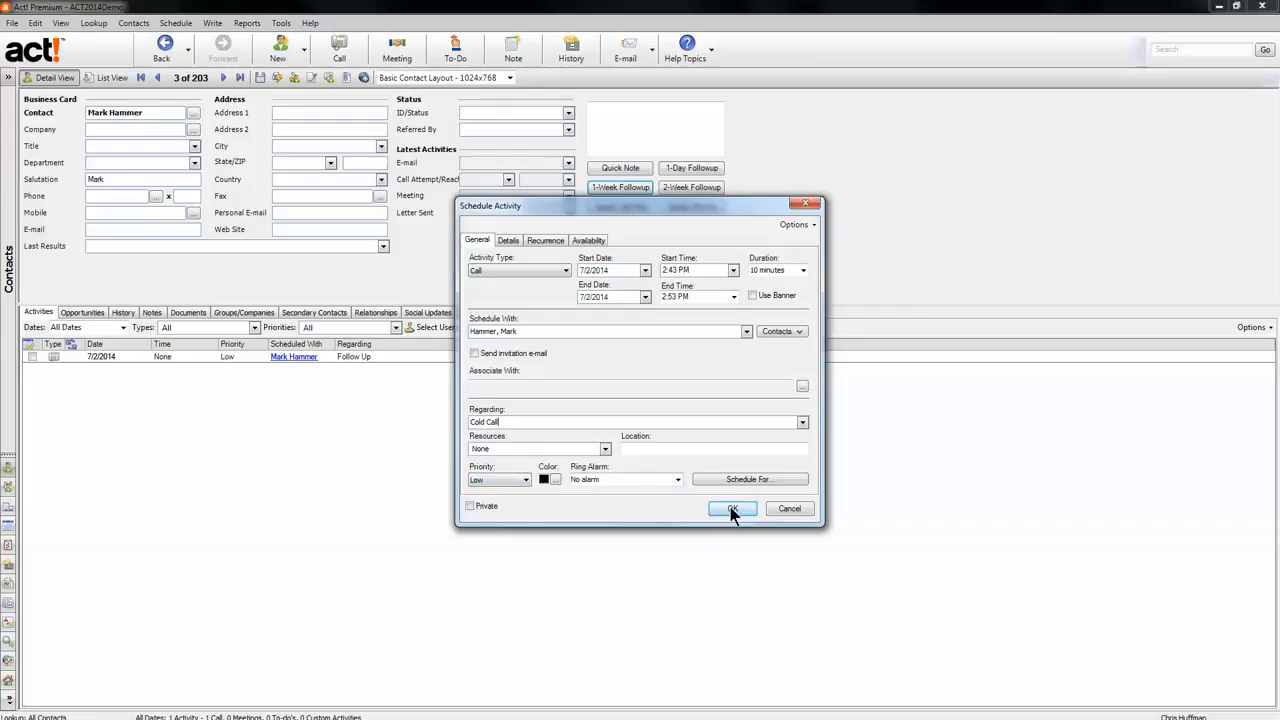
{"action": "left_click", "coordinate": [732, 508]}
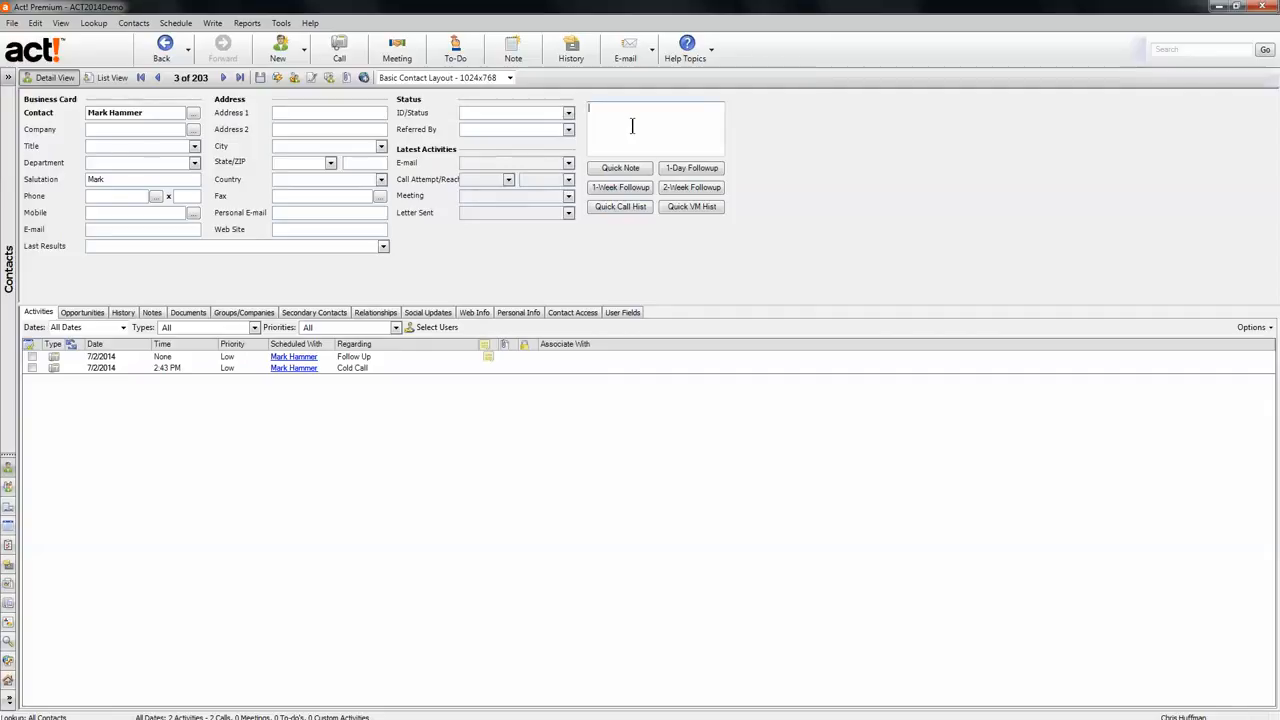
Note 'same thing' and schedule a 2-Week Followup dated 7/9/2014, then show the Notes list.
{"action": "type", "text": "same thing"}
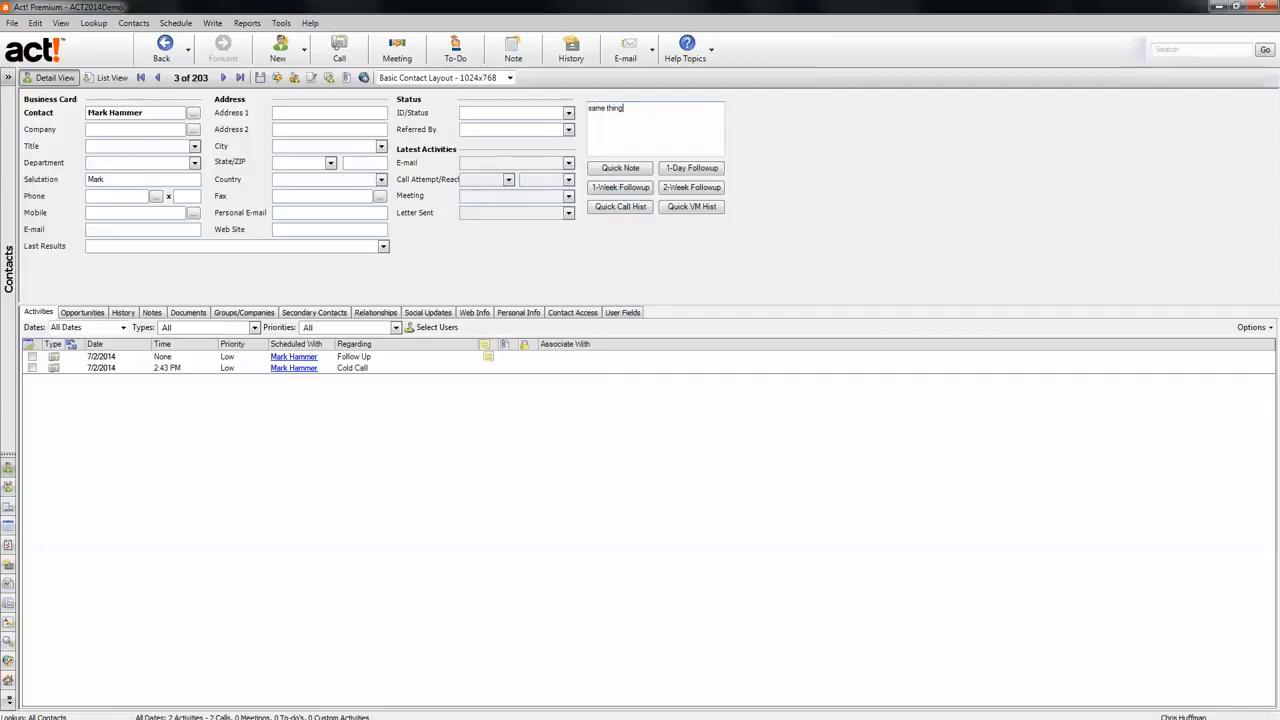
{"action": "left_click", "coordinate": [692, 188]}
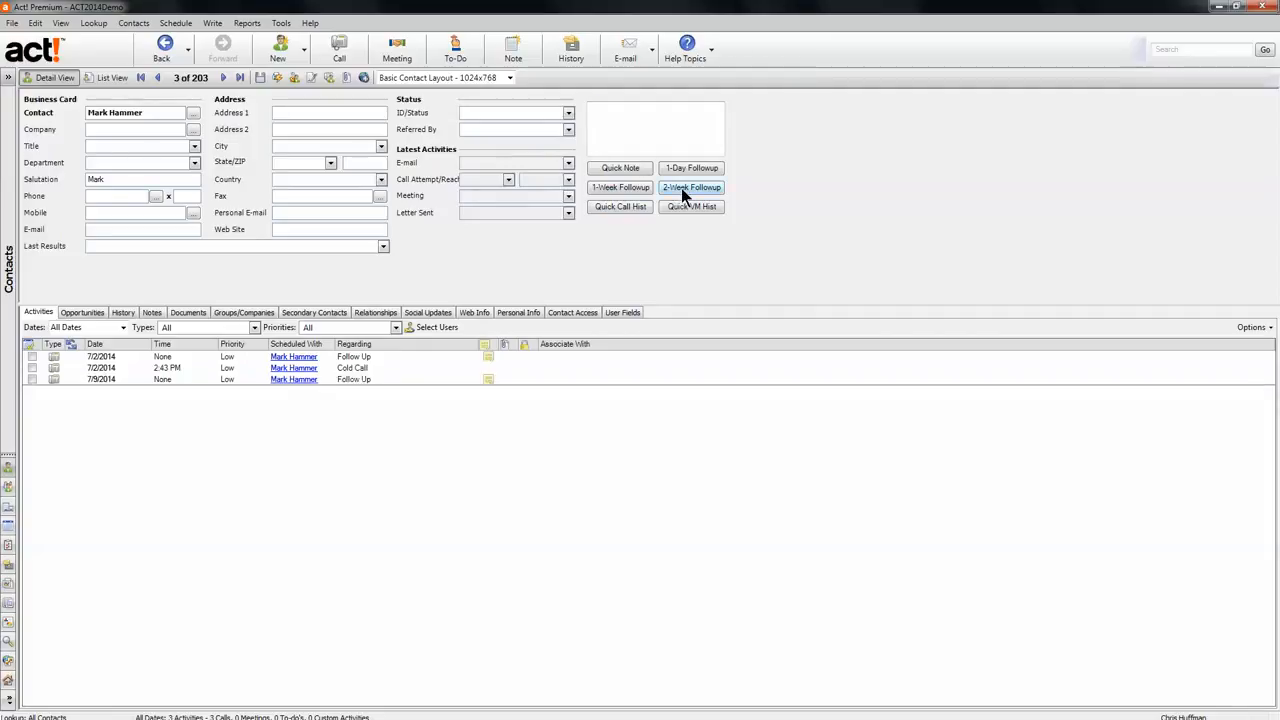
{"action": "mouse_move", "coordinate": [240, 264]}
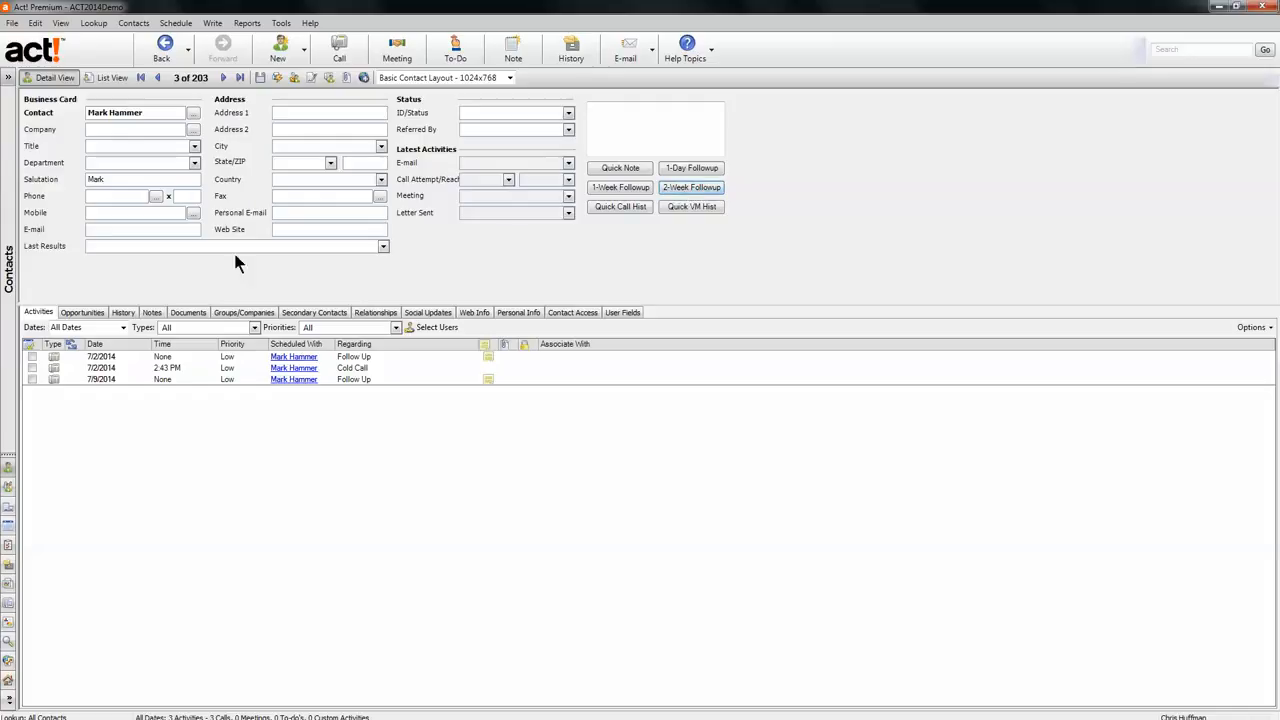
{"action": "left_click", "coordinate": [152, 312]}
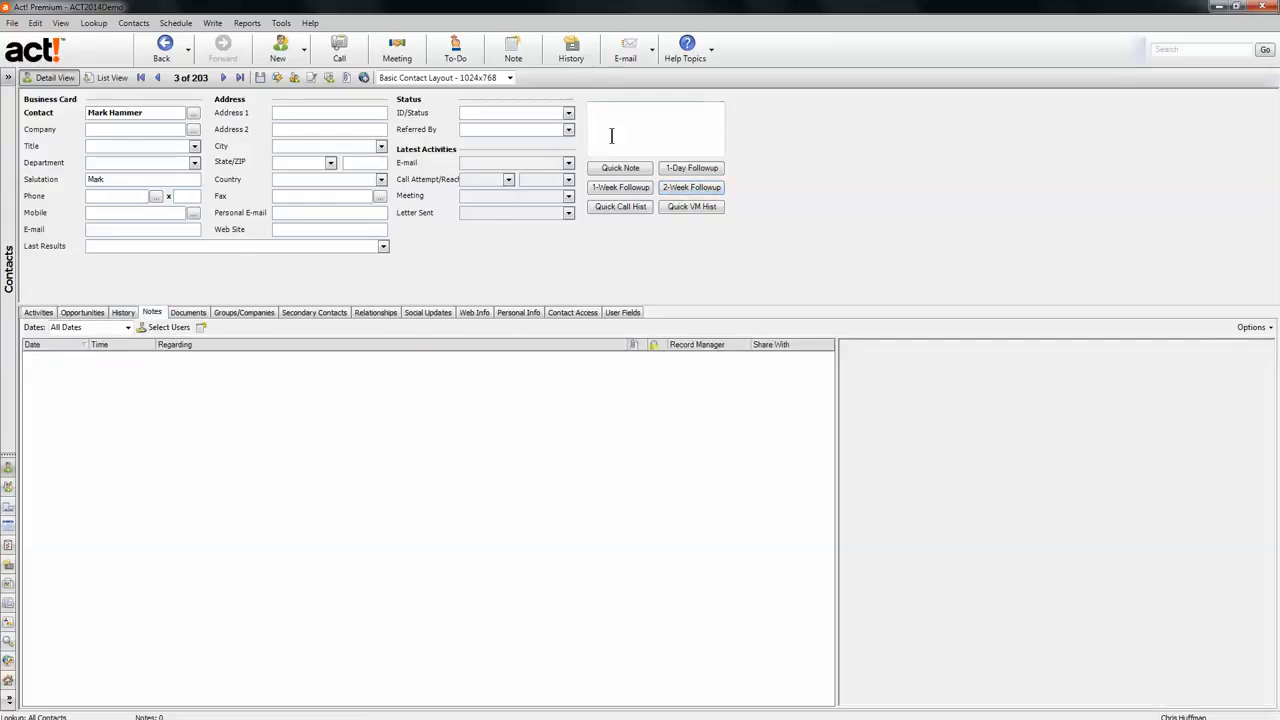
Save a Quick Note reading 'favorite color is green' on the contact, then show the History list.
{"action": "type", "text": "favorite"}
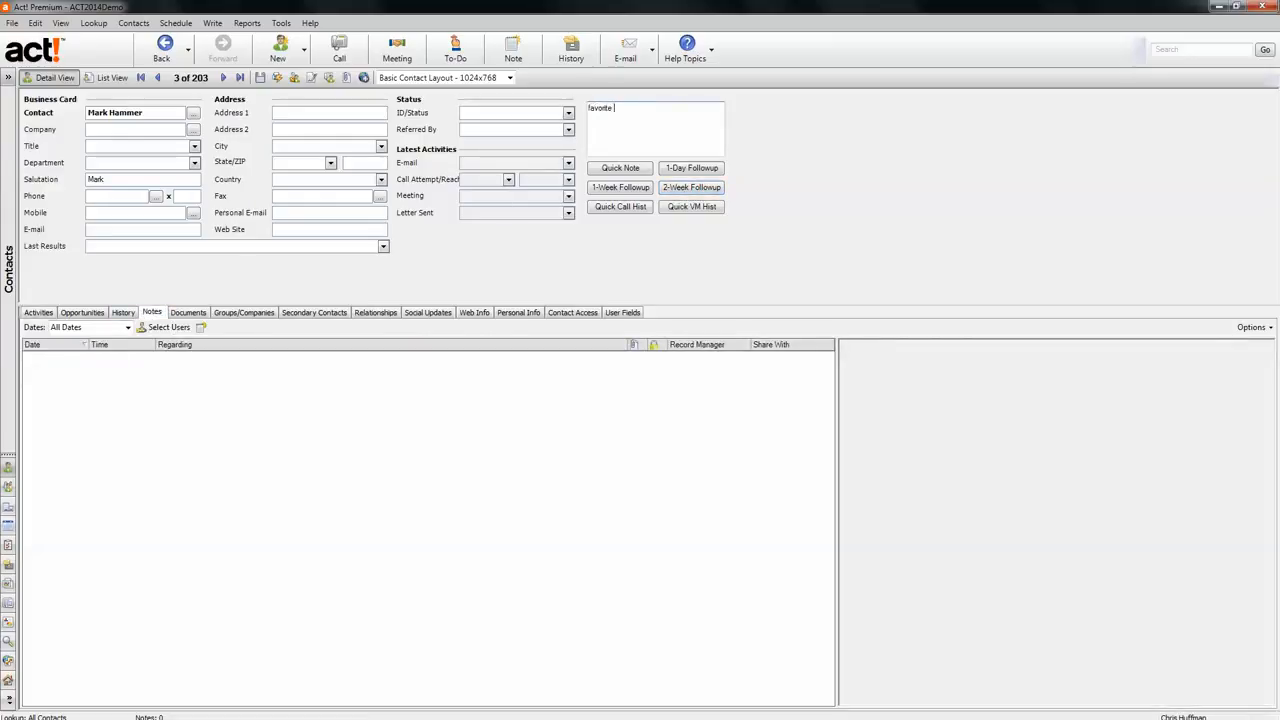
{"action": "type", "text": "color is green"}
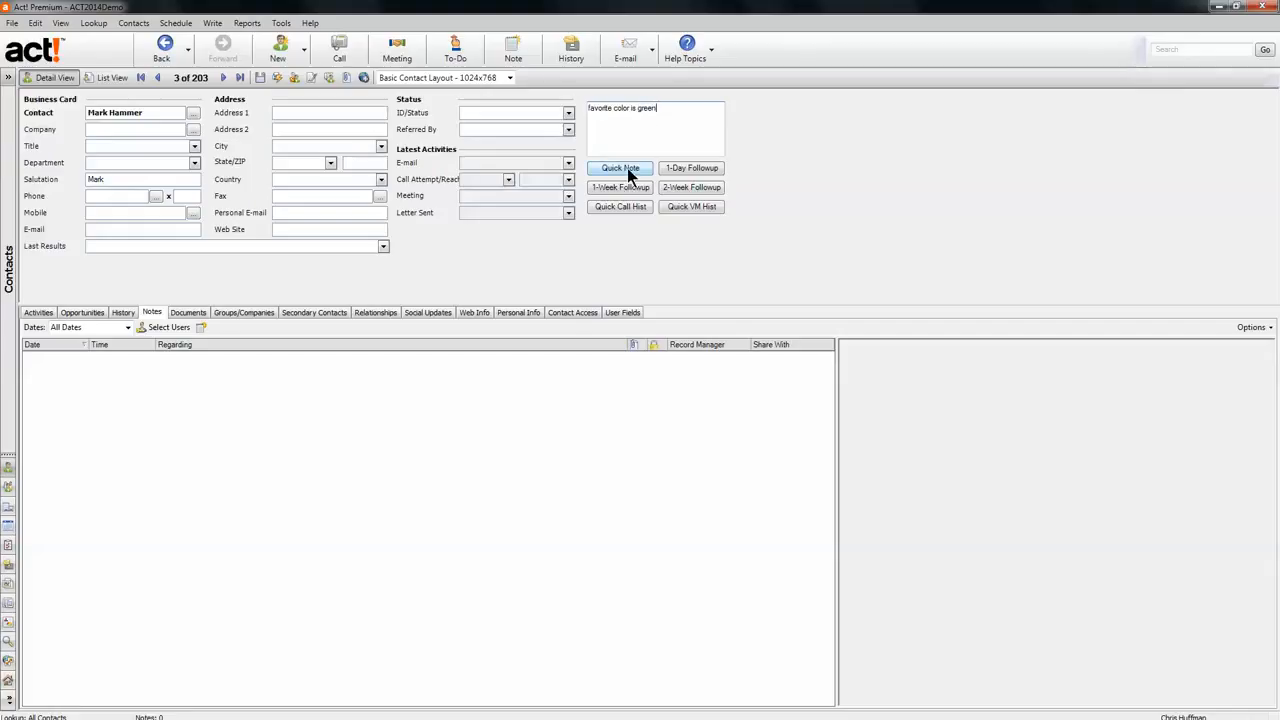
{"action": "left_click", "coordinate": [620, 168]}
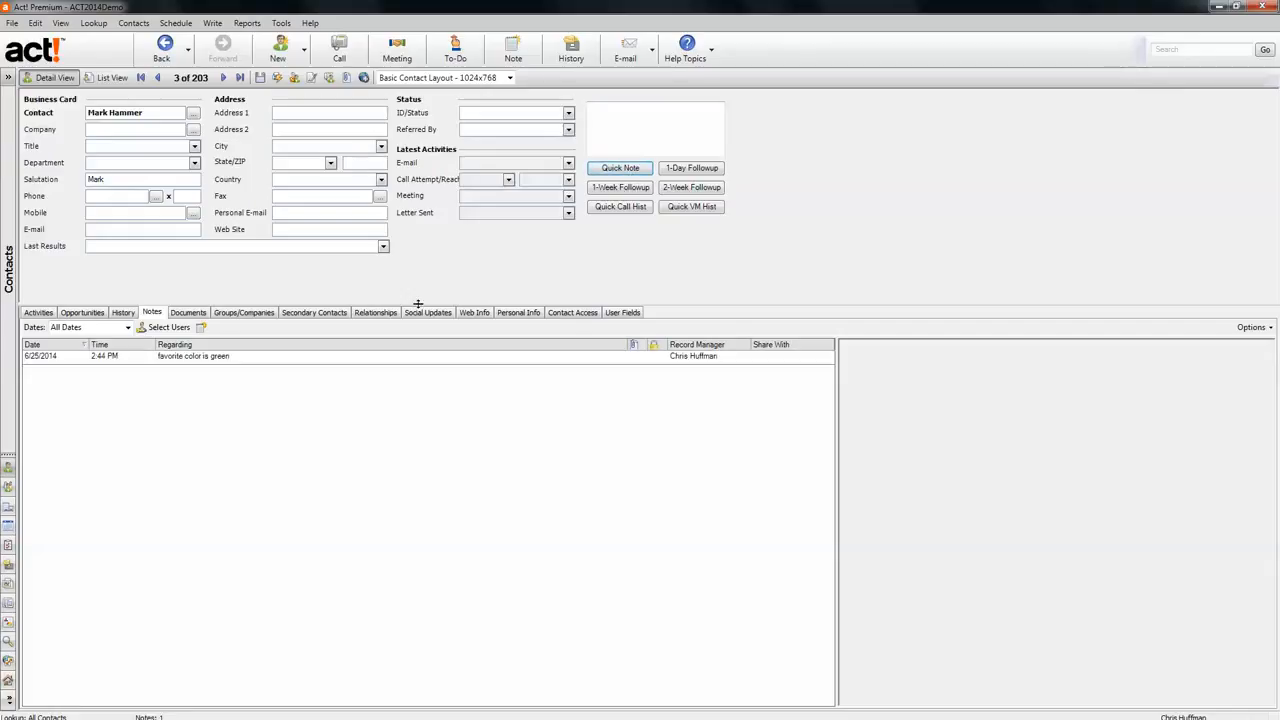
{"action": "mouse_move", "coordinate": [120, 328]}
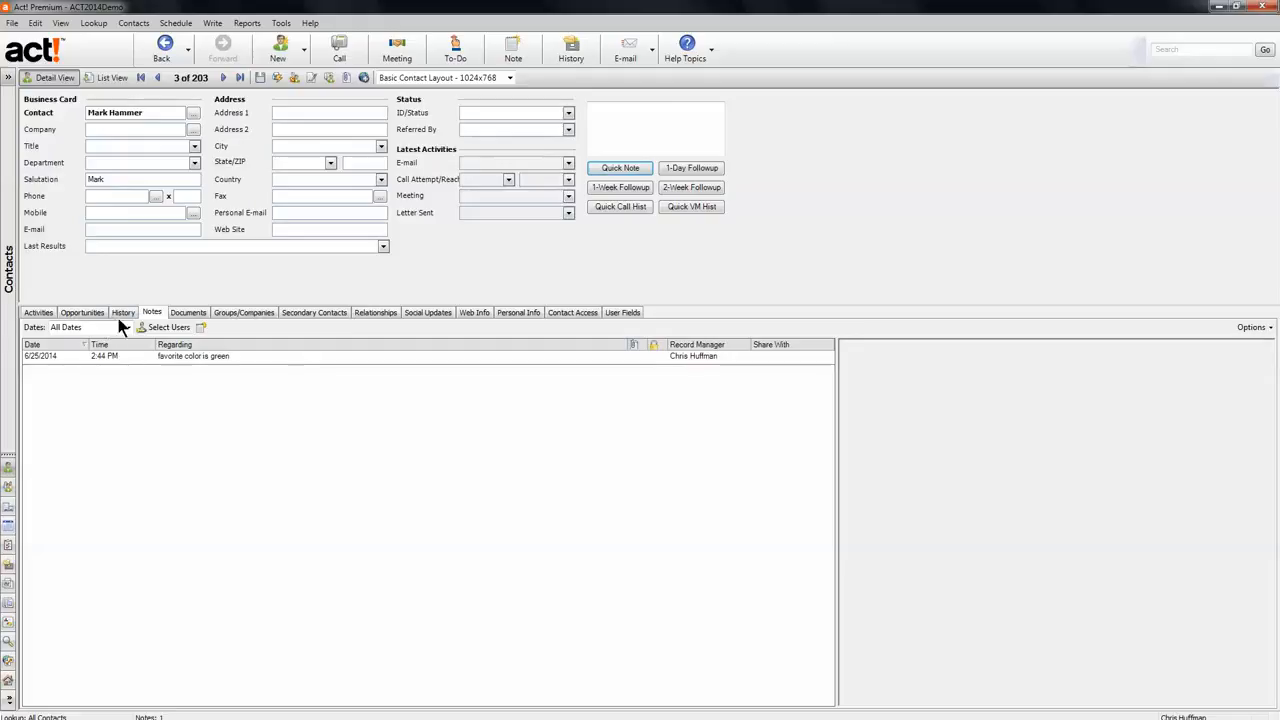
{"action": "left_click", "coordinate": [124, 312]}
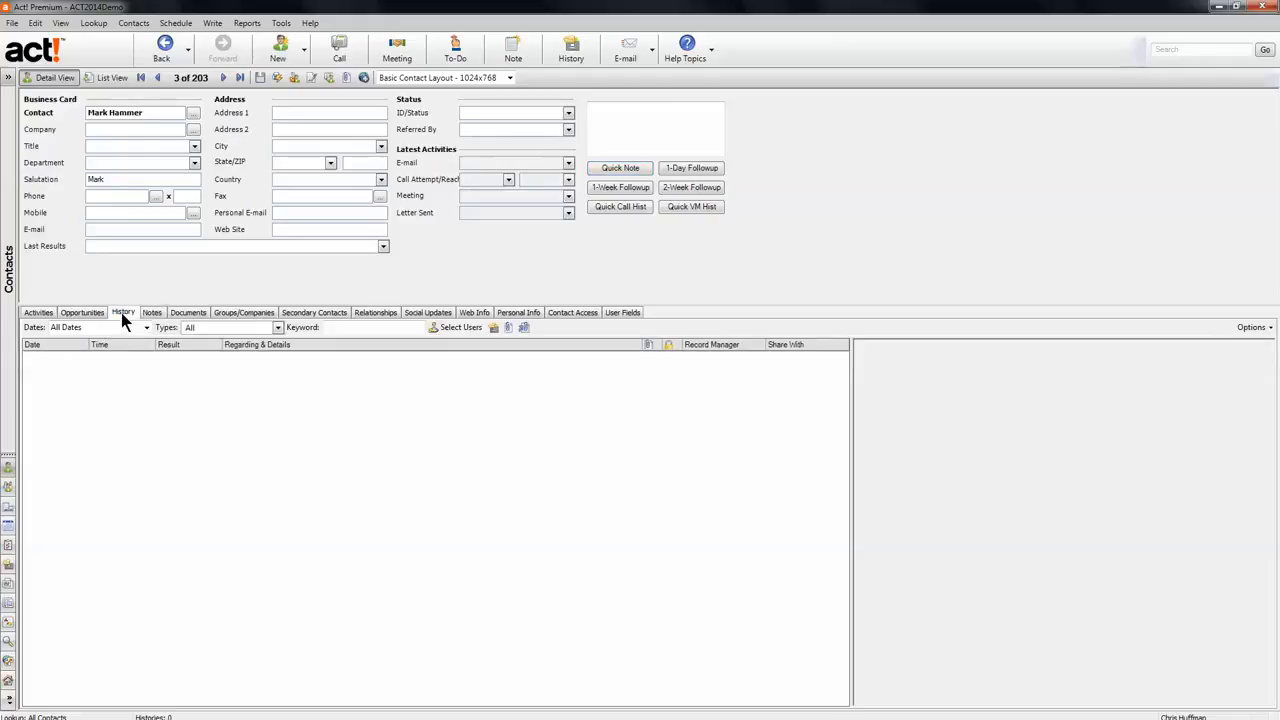
Log a 'left vm' Call Left Message entry via Quick VM Hist and begin a new history record.
{"action": "left_click", "coordinate": [152, 312]}
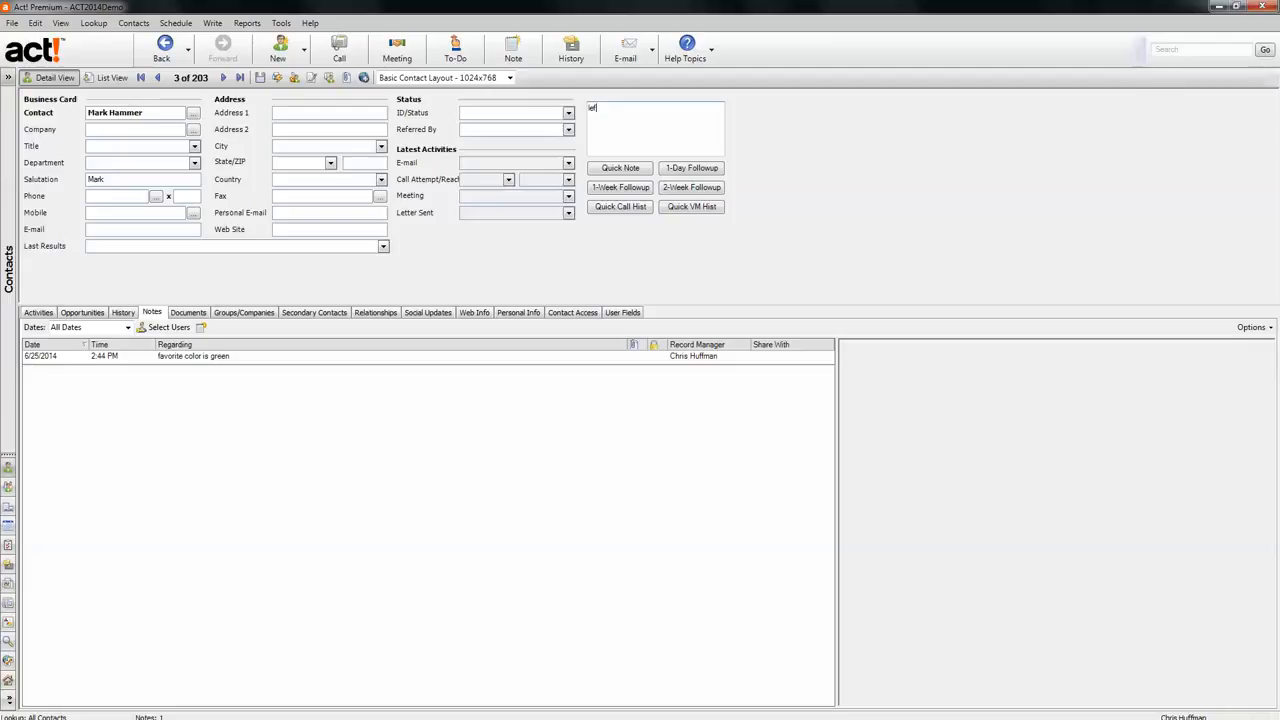
{"action": "type", "text": "left vm"}
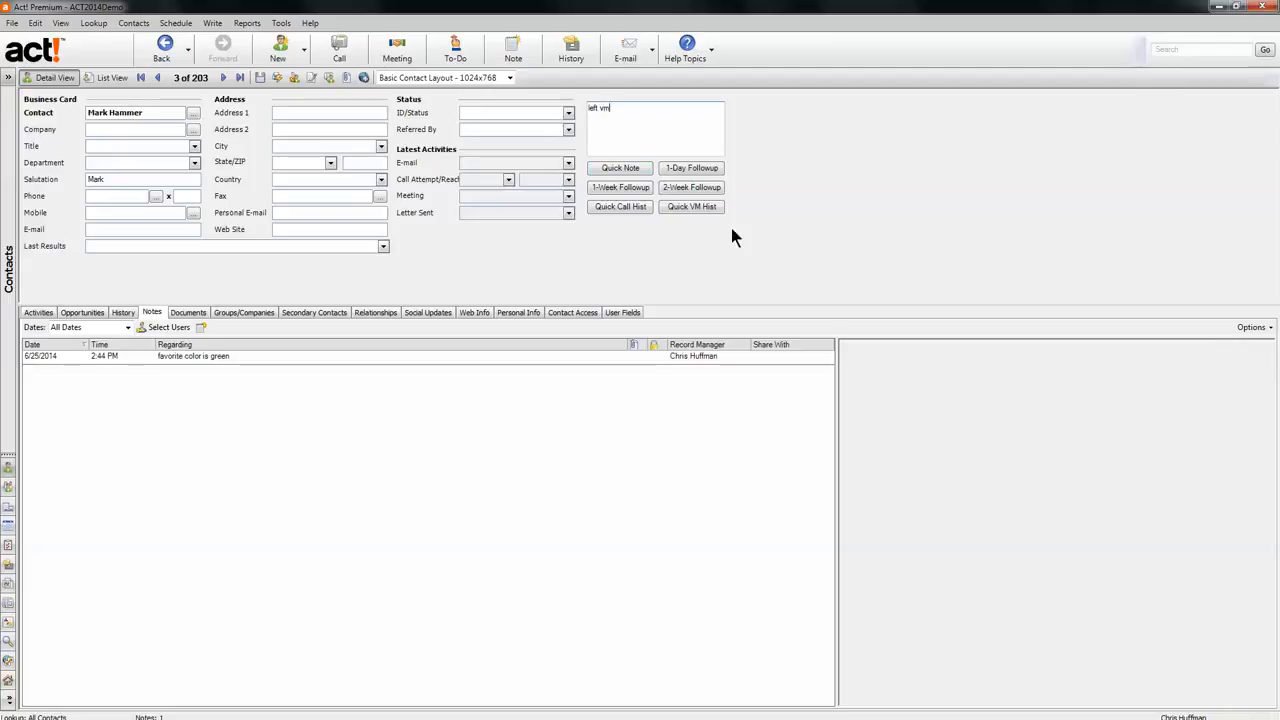
{"action": "left_click", "coordinate": [692, 206]}
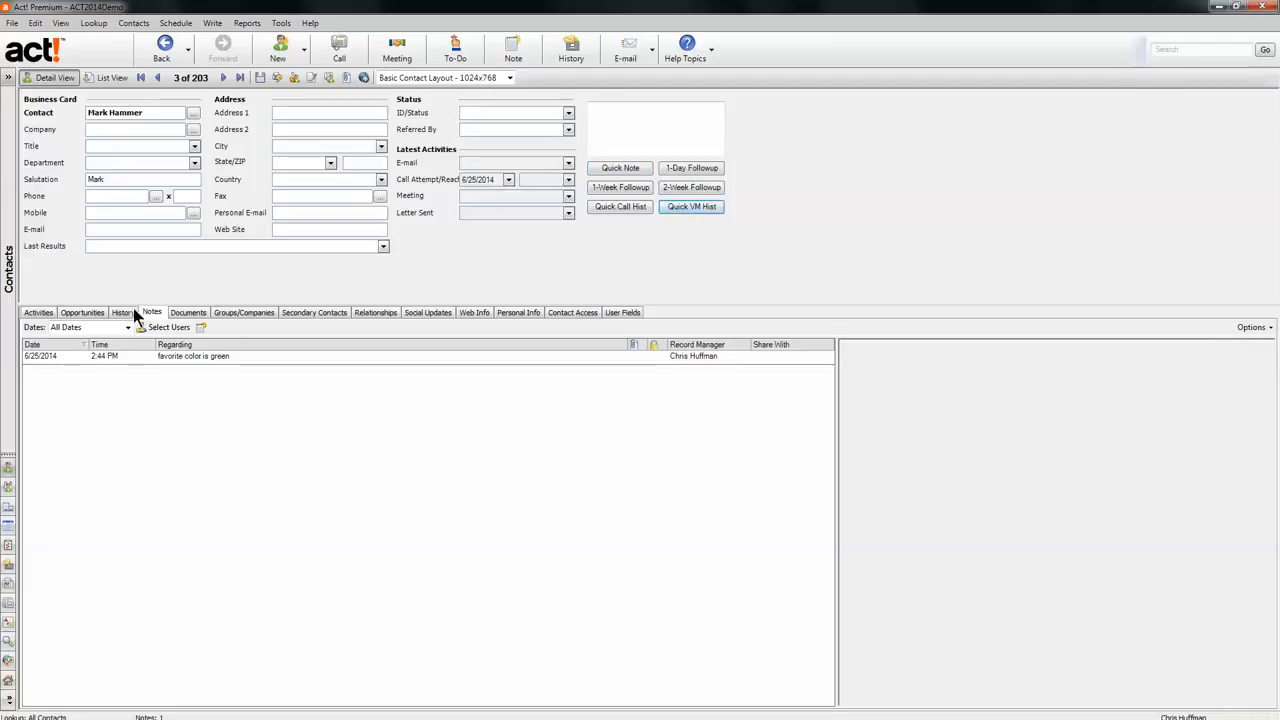
{"action": "left_click", "coordinate": [124, 312]}
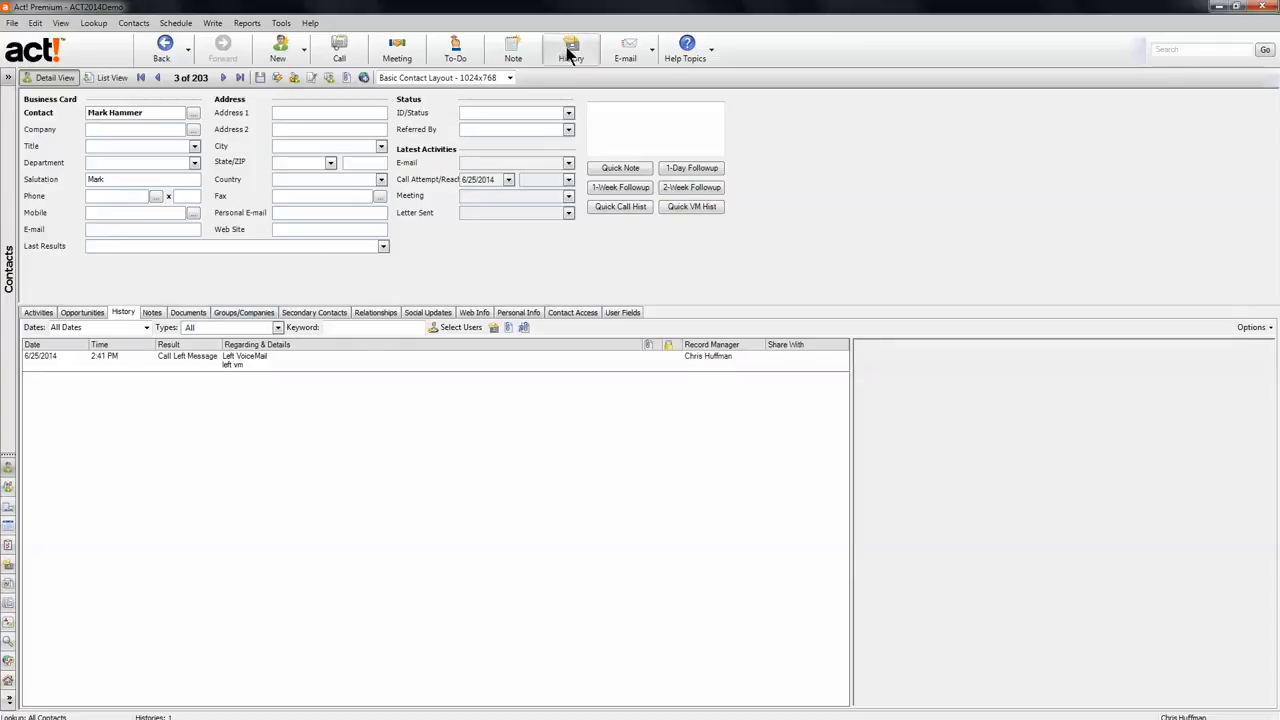
{"action": "left_click", "coordinate": [570, 48]}
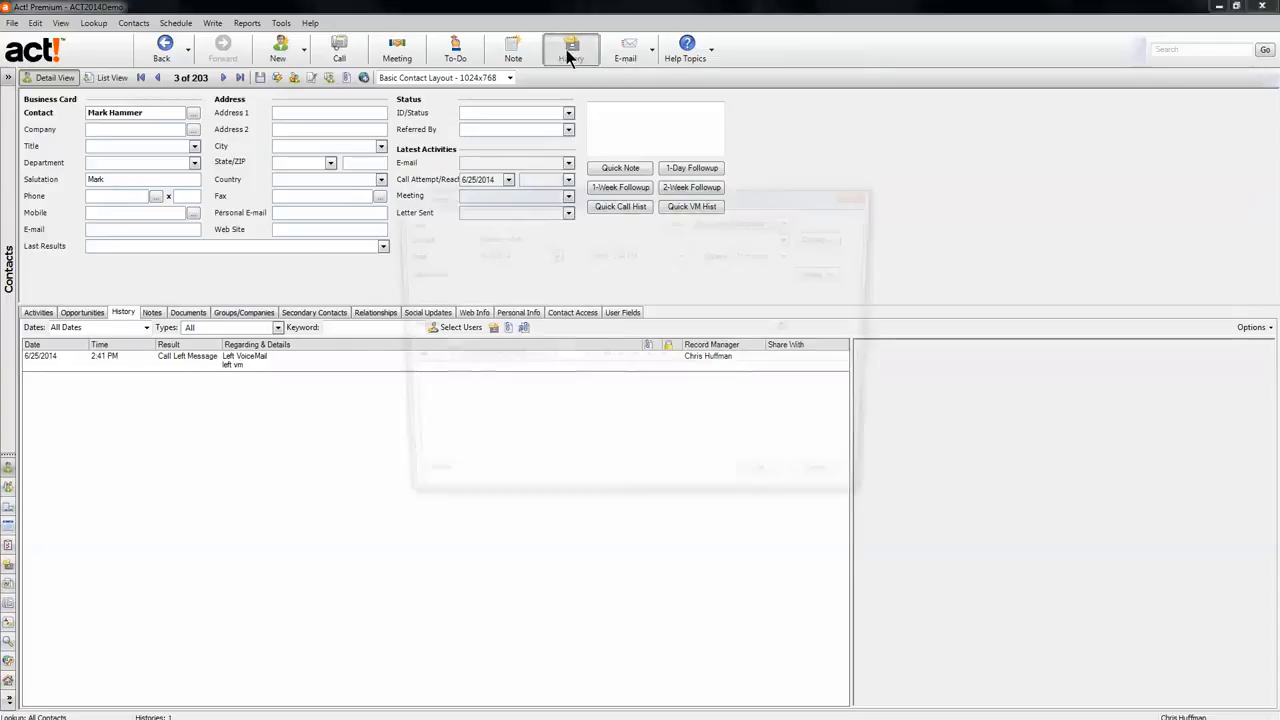
Record a Call history entry with result Call Left Message, 5-minute duration, regarding Follow-up.
{"action": "left_click", "coordinate": [572, 48]}
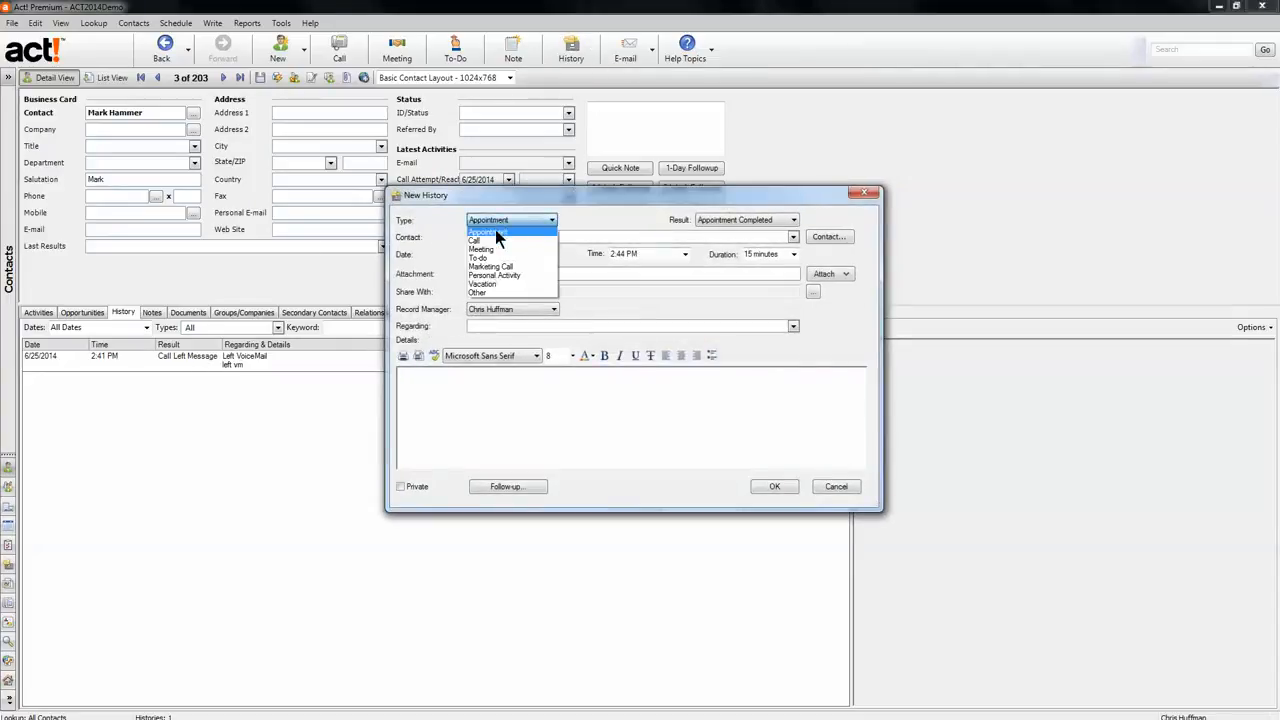
{"action": "left_click", "coordinate": [476, 240]}
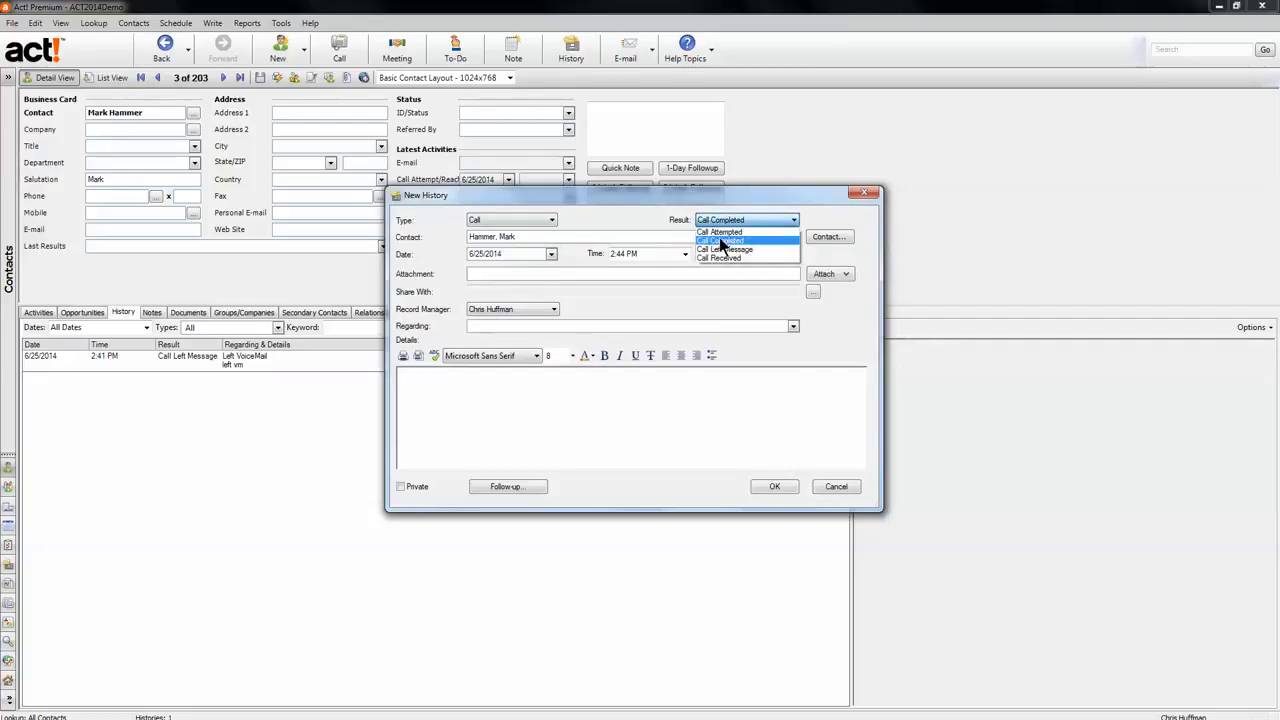
{"action": "mouse_move", "coordinate": [722, 248]}
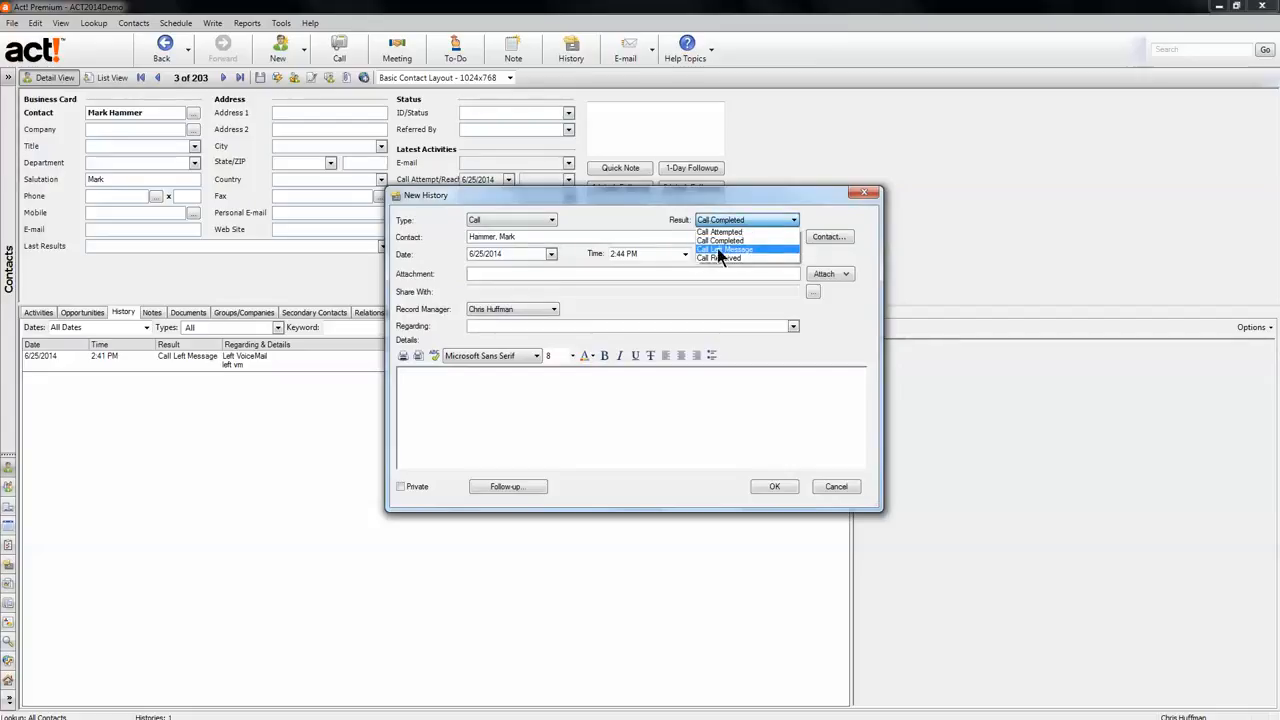
{"action": "left_click", "coordinate": [730, 248]}
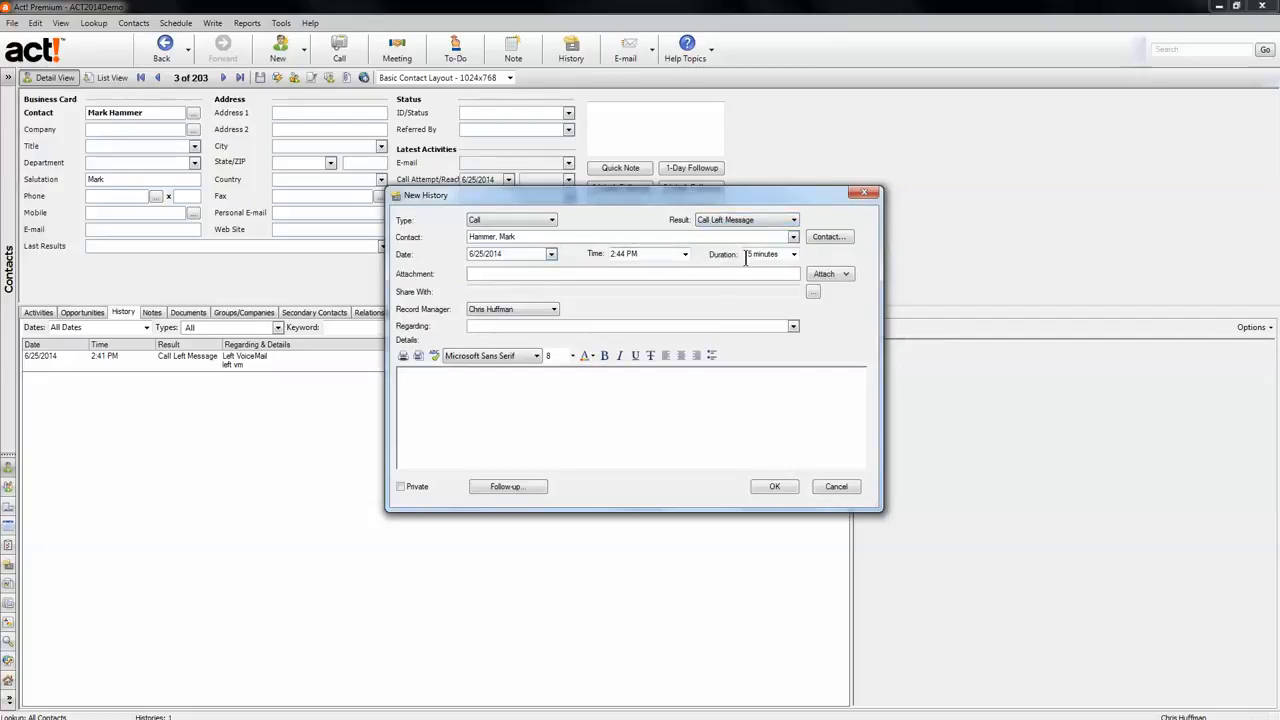
{"action": "left_click", "coordinate": [792, 254]}
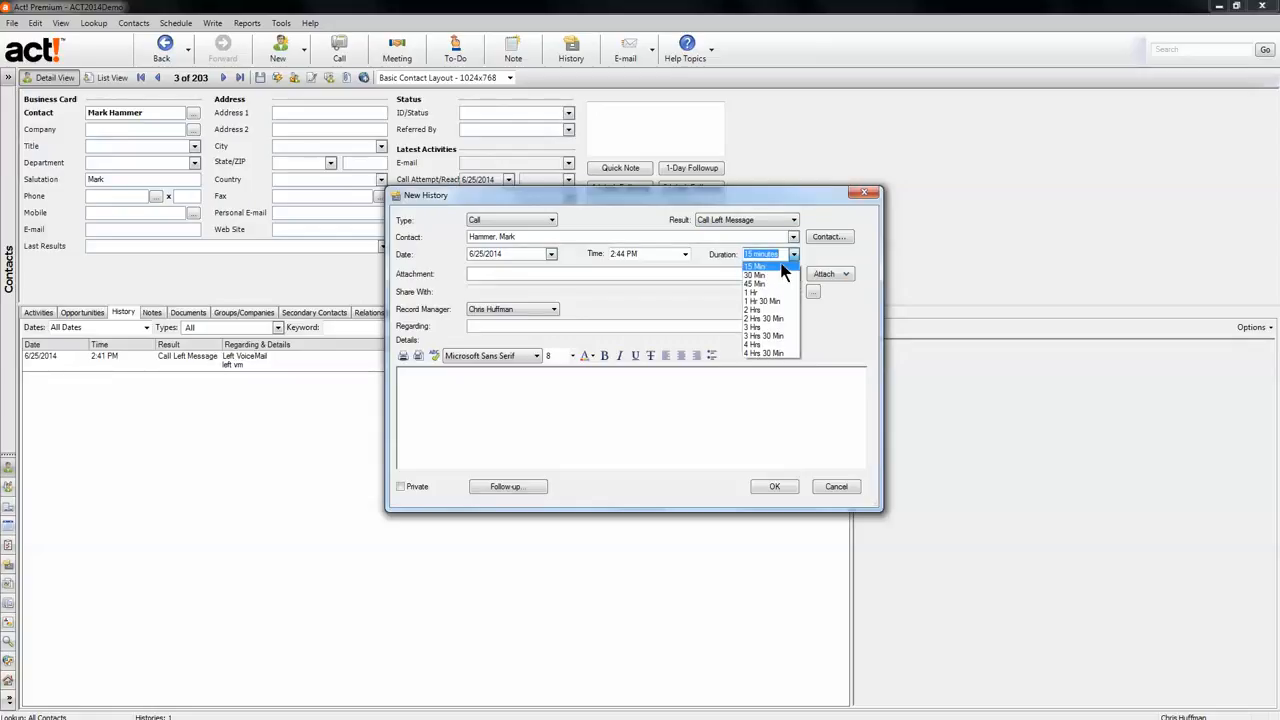
{"action": "left_click", "coordinate": [756, 264]}
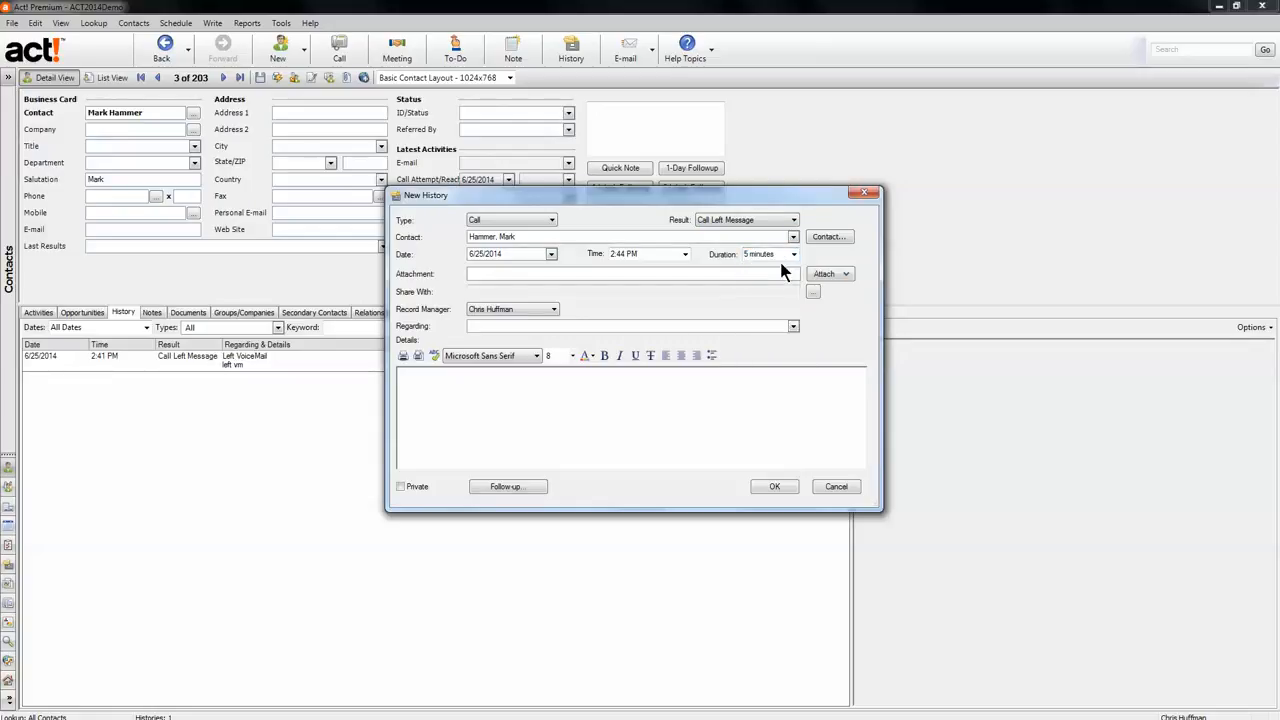
{"action": "left_click", "coordinate": [792, 326]}
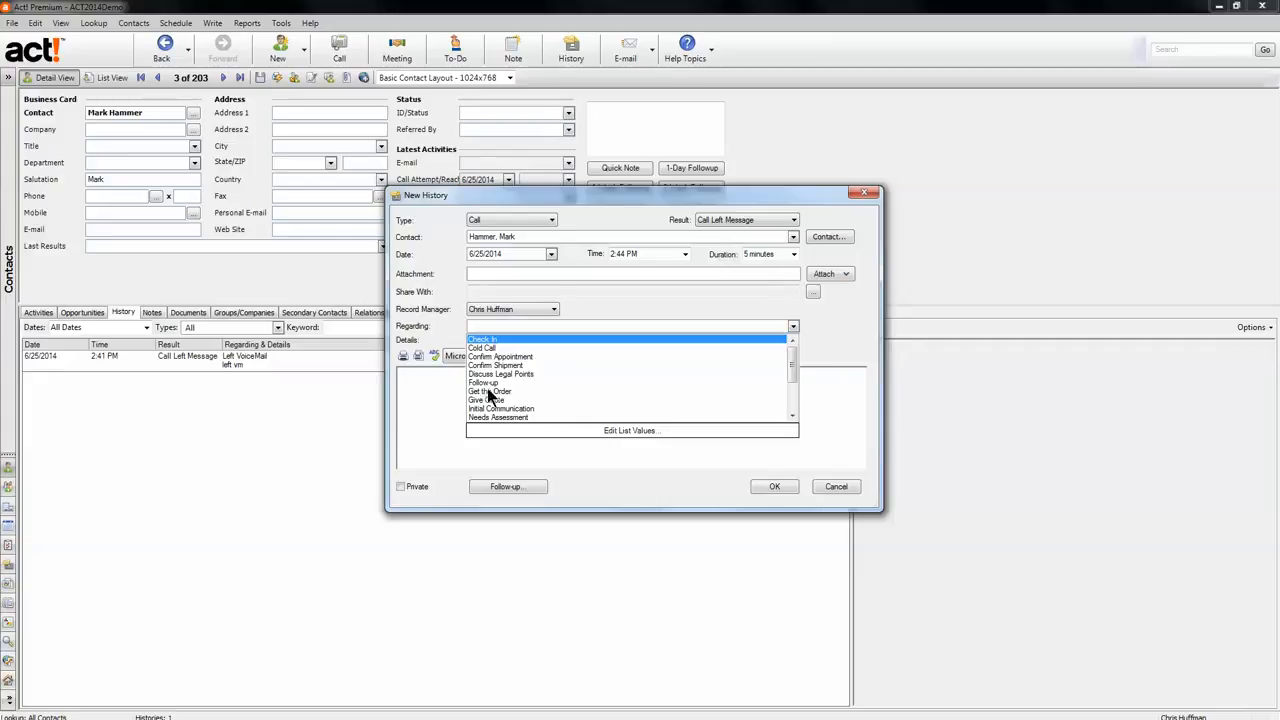
{"action": "left_click", "coordinate": [484, 384]}
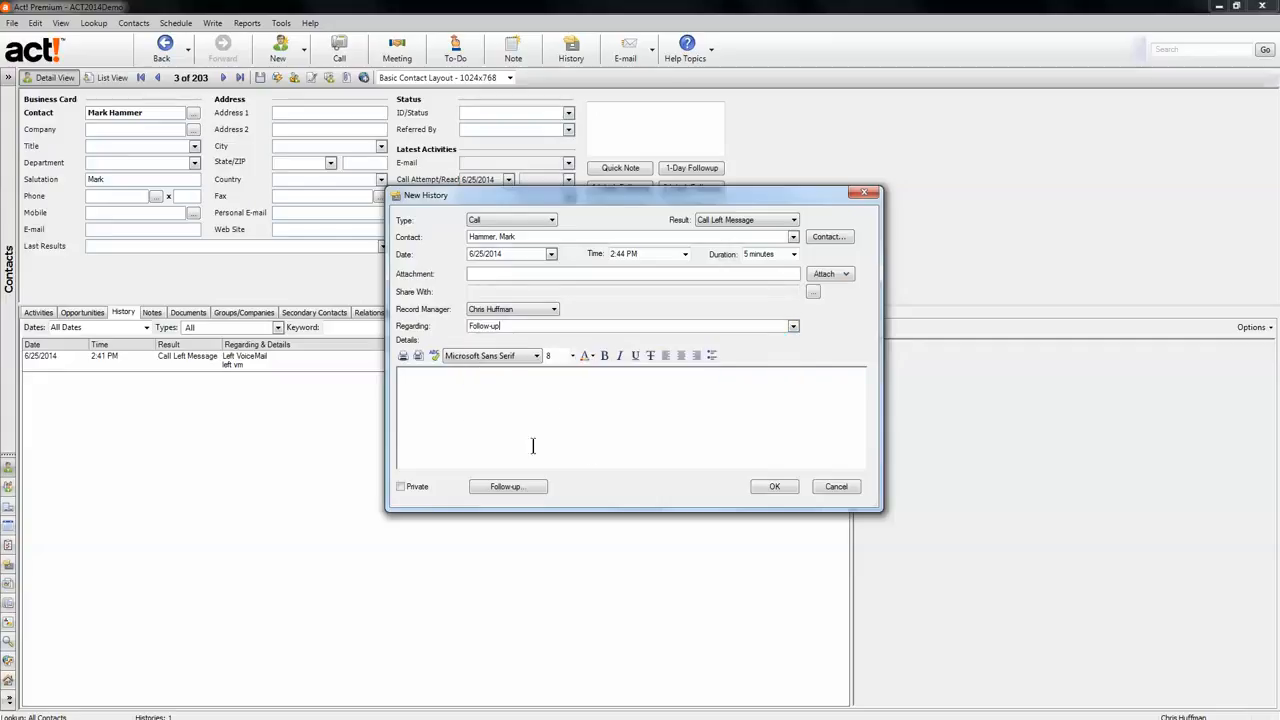
{"action": "left_click", "coordinate": [774, 486]}
{"action": "type", "text": "text"}
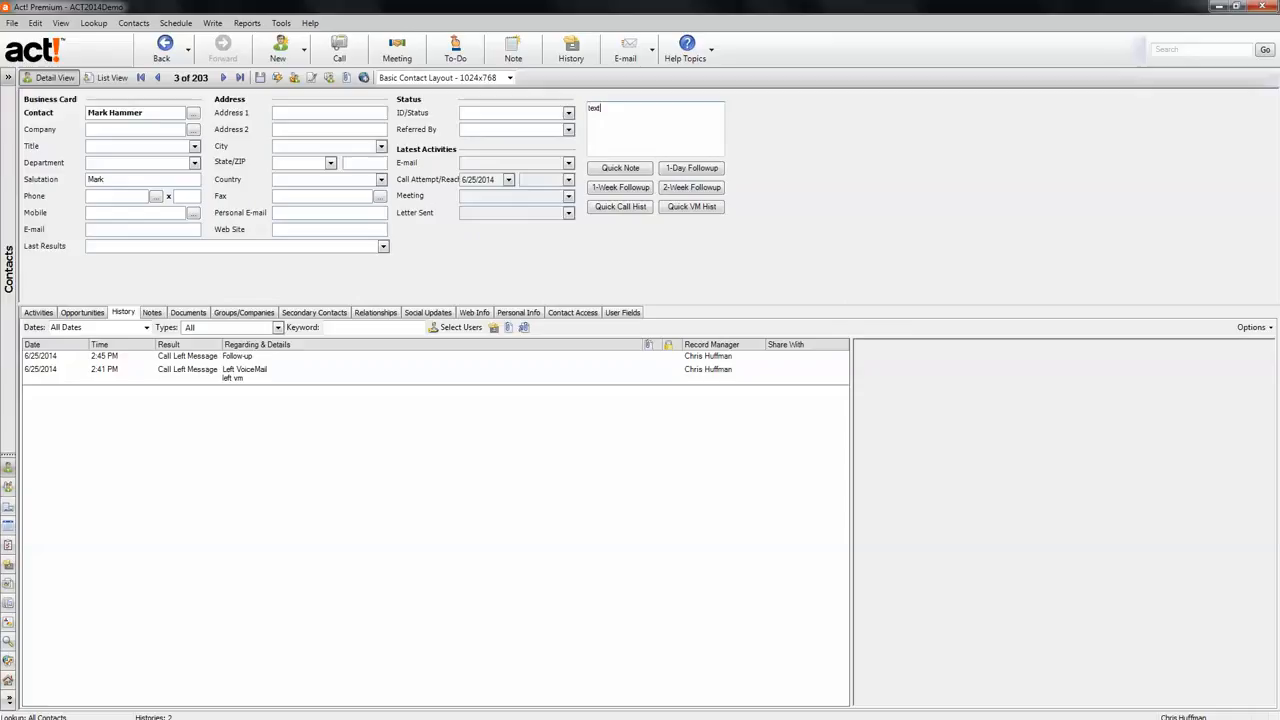
Log another Left VoiceMail Call Left Message entry with the Quick VM Hist button.
{"action": "left_click", "coordinate": [692, 206]}
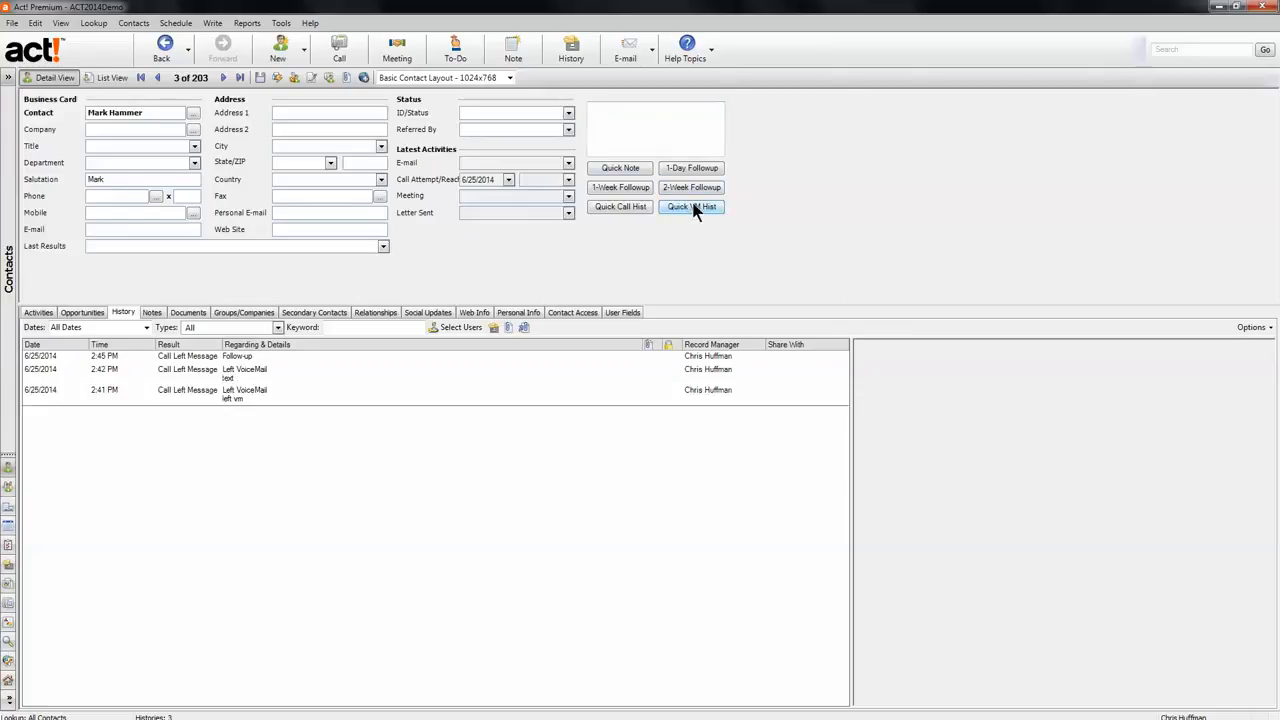
{"action": "mouse_move", "coordinate": [668, 248]}
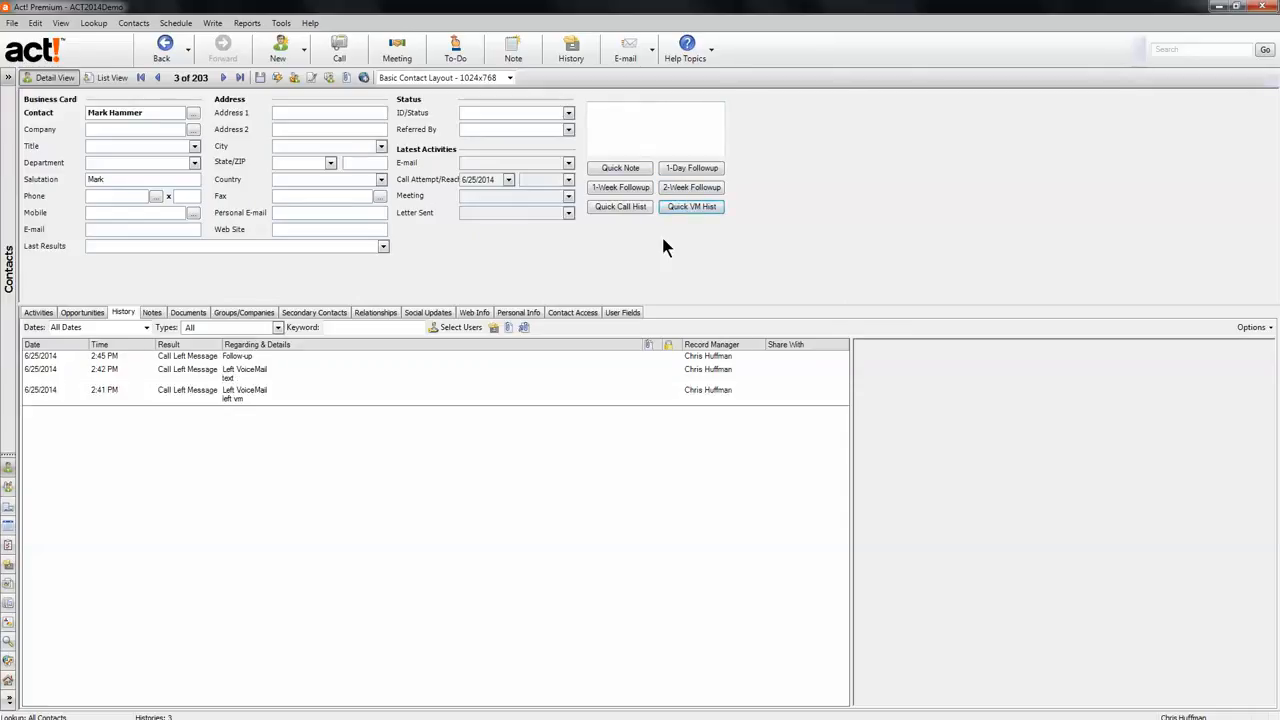